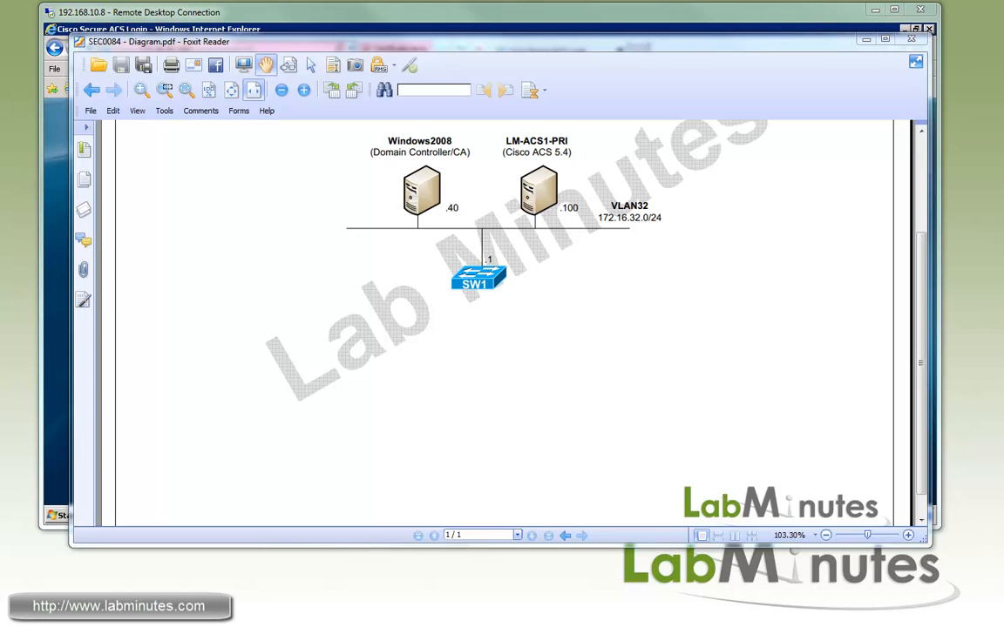
mouse_move(556, 188)
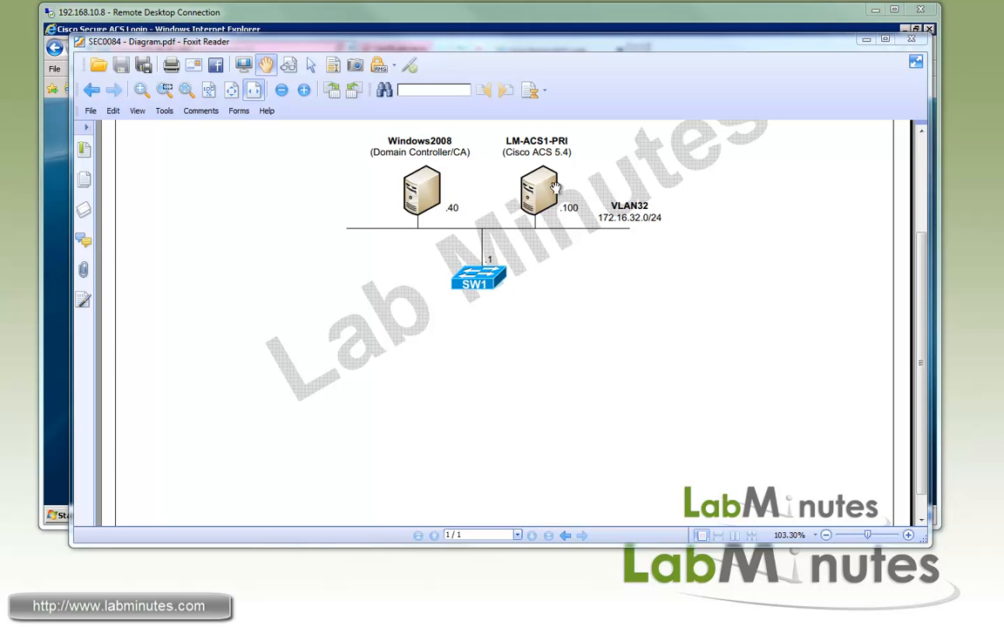
mouse_move(564, 240)
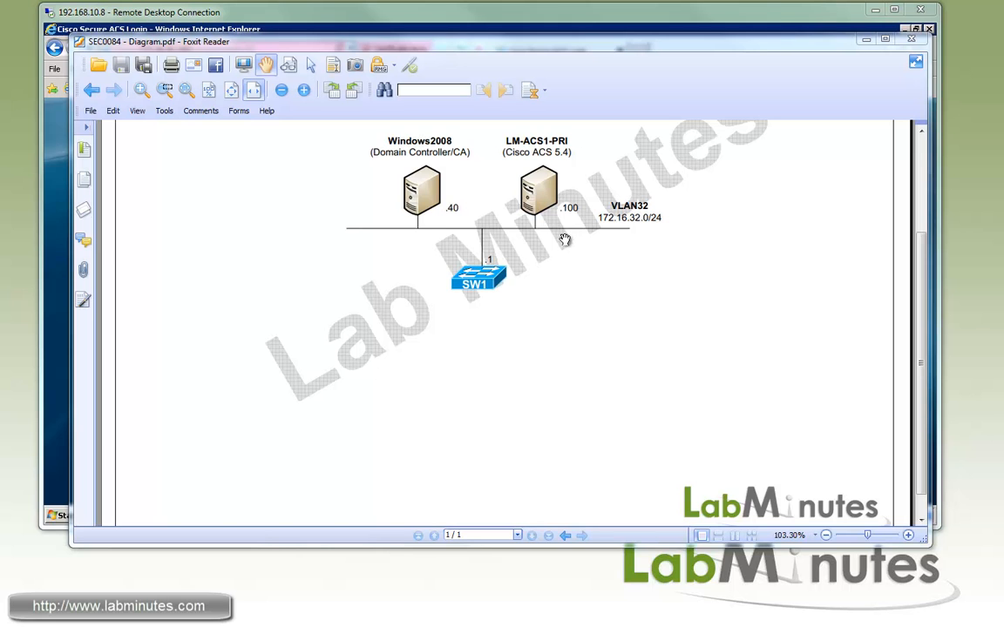
mouse_move(427, 223)
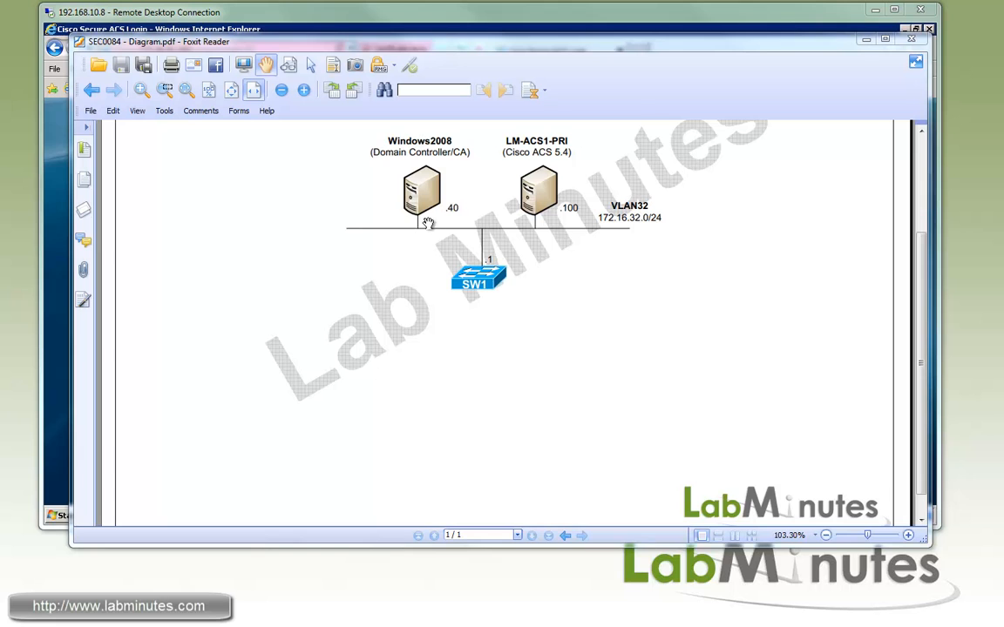
mouse_move(416, 199)
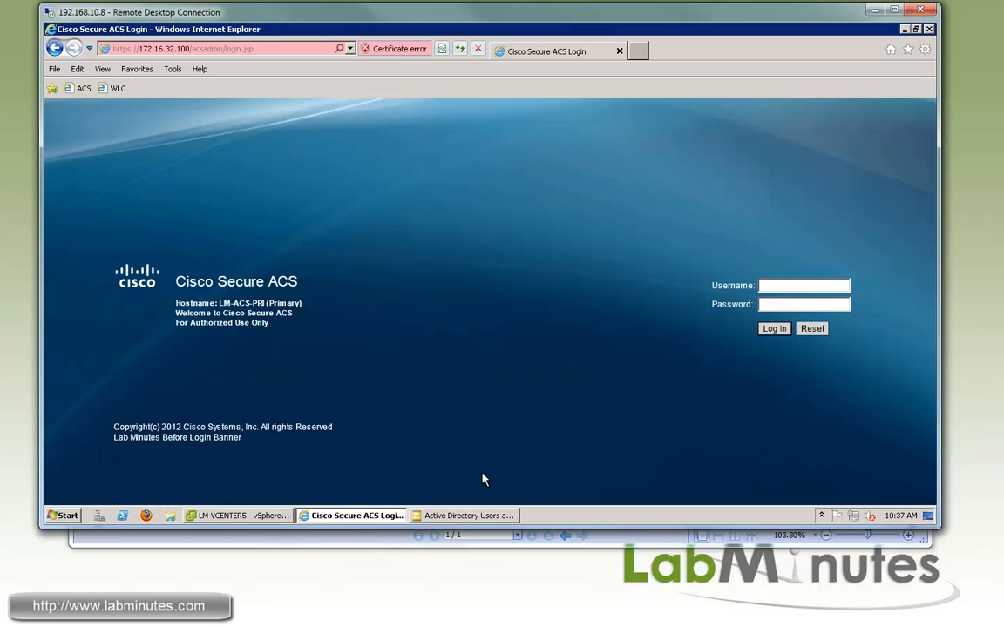
Create user ACS AD (logon acs_ad) in Lab Minutes Users, unable to change password, never expiring.
left_click(464, 515)
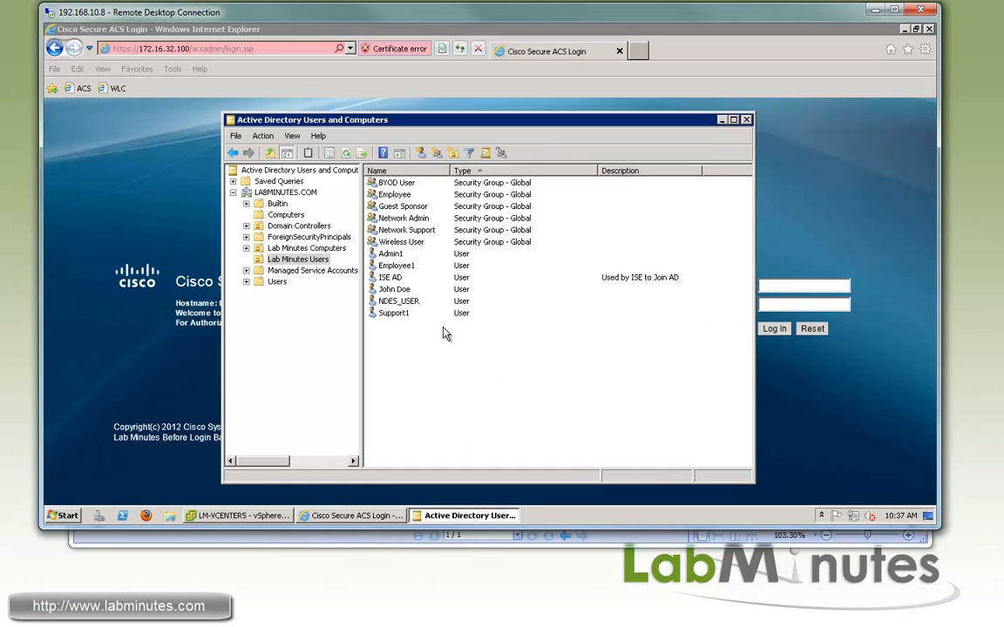
mouse_move(469, 375)
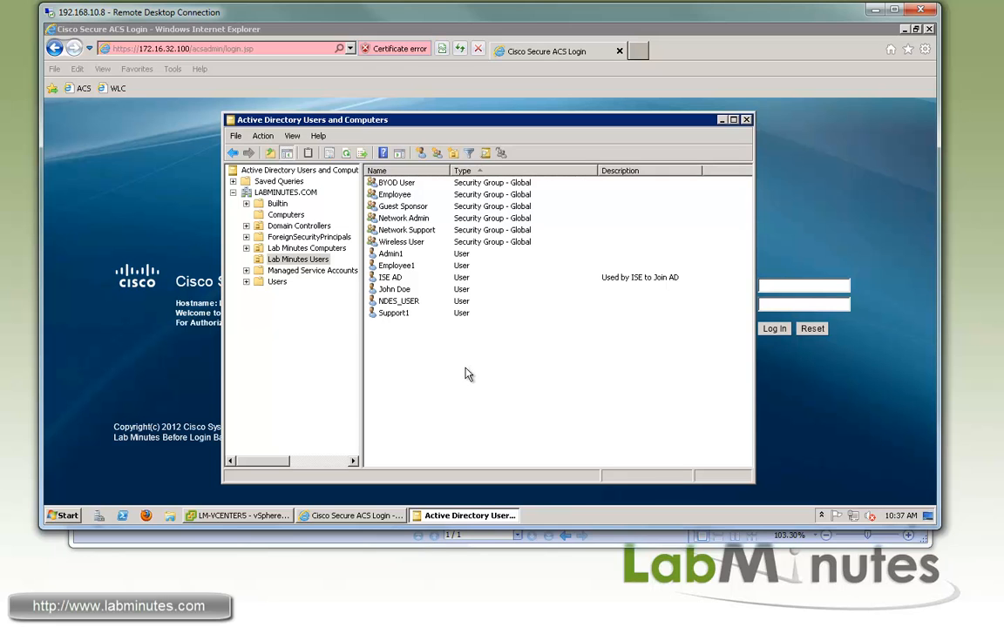
mouse_move(492, 137)
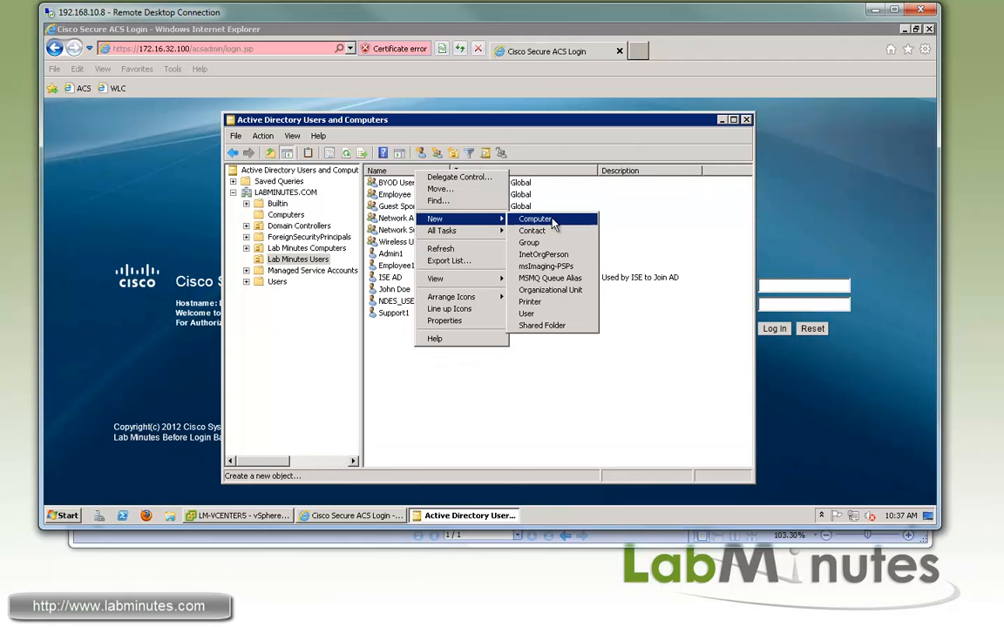
left_click(525, 313)
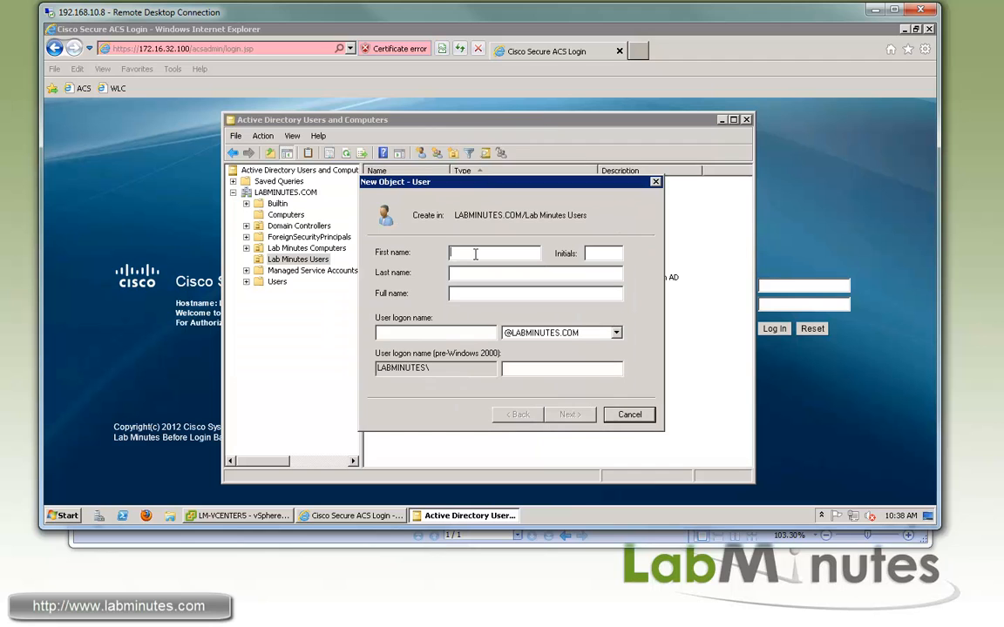
type("ACS")
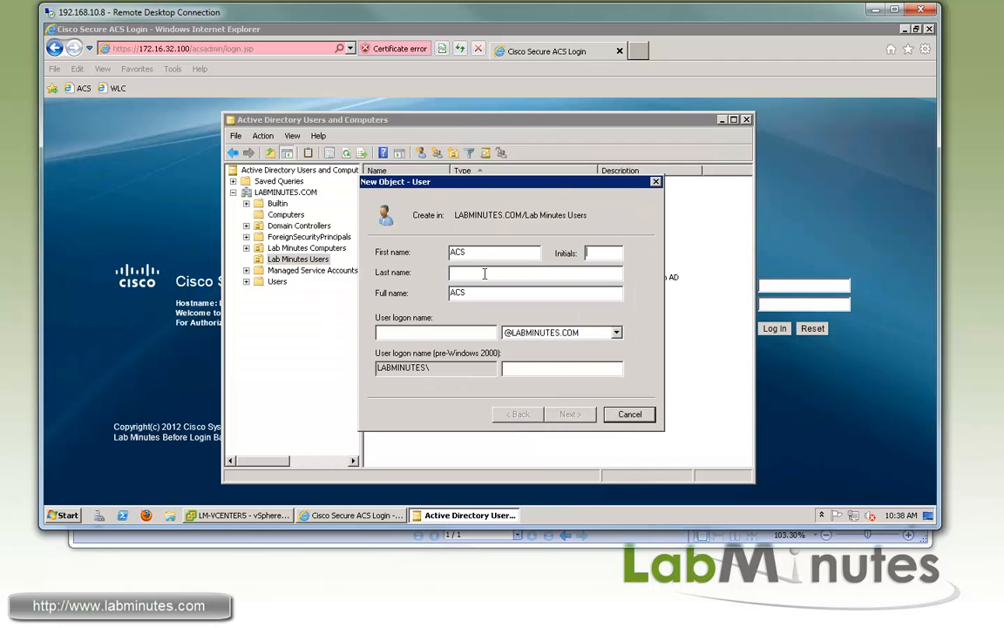
type("AD")
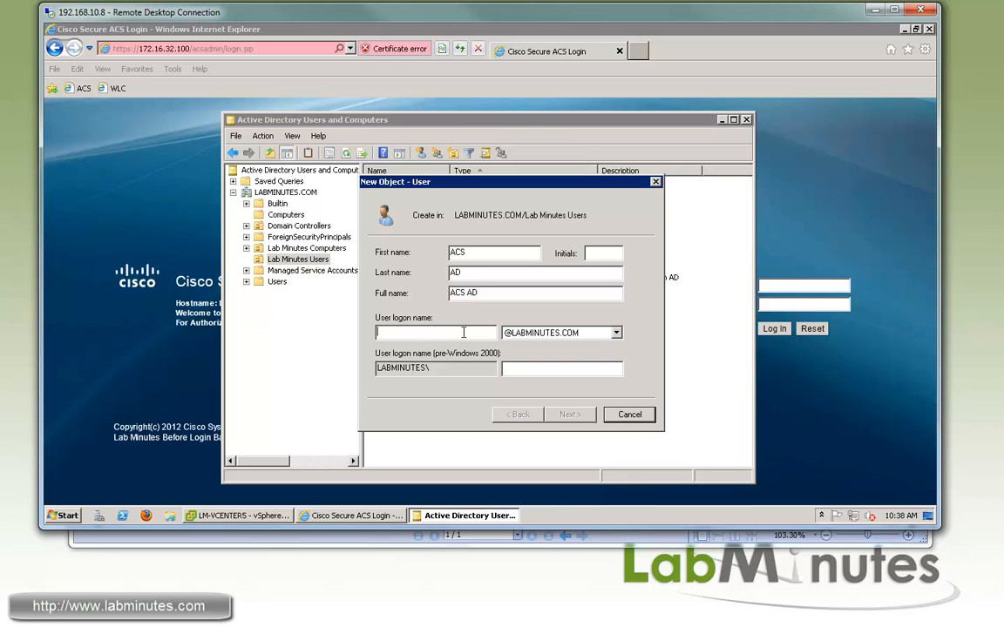
type("acs_ad")
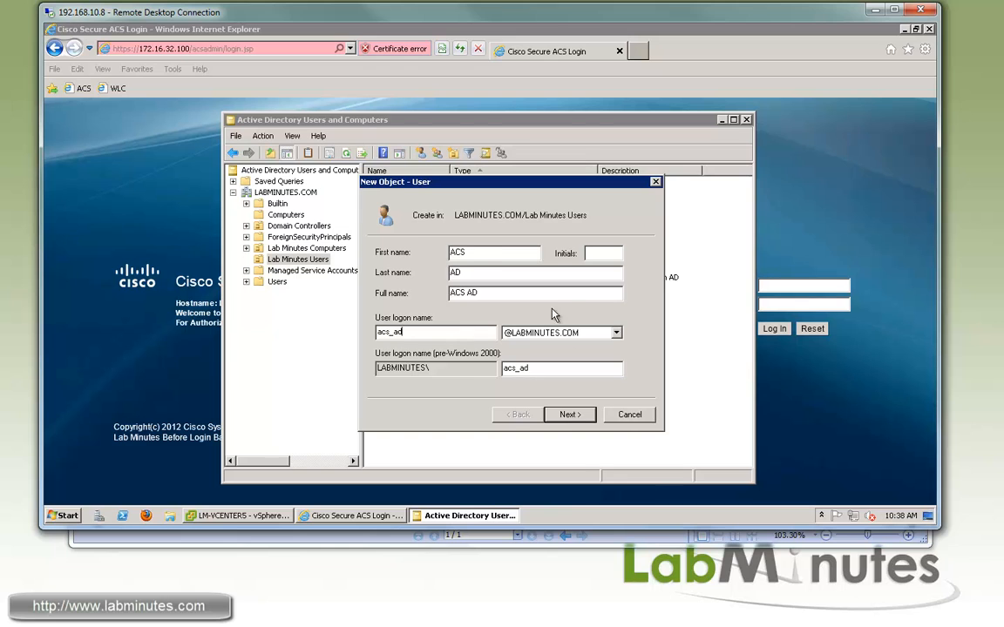
left_click(569, 414)
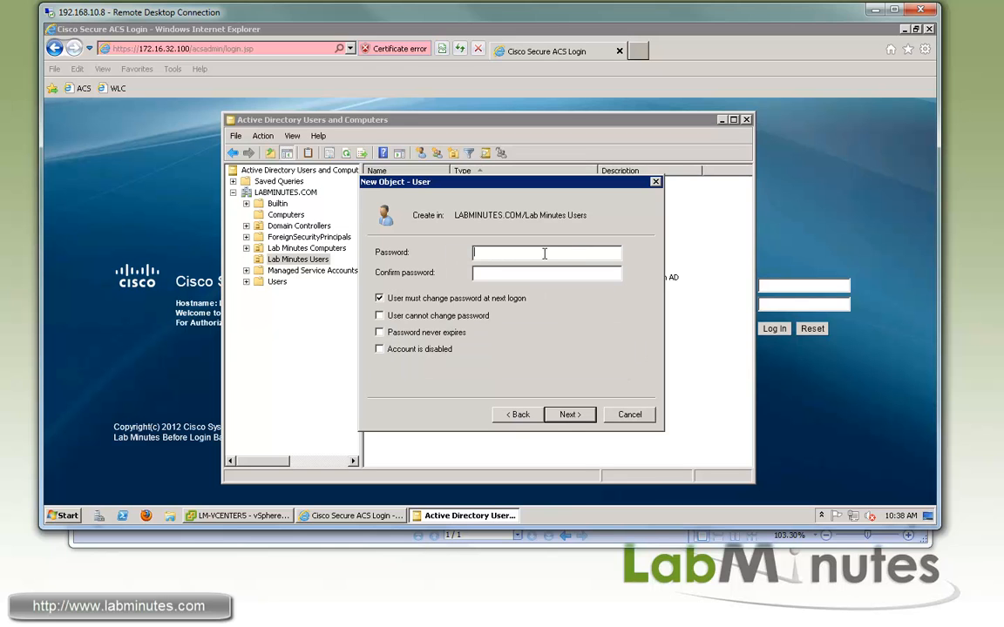
type("password")
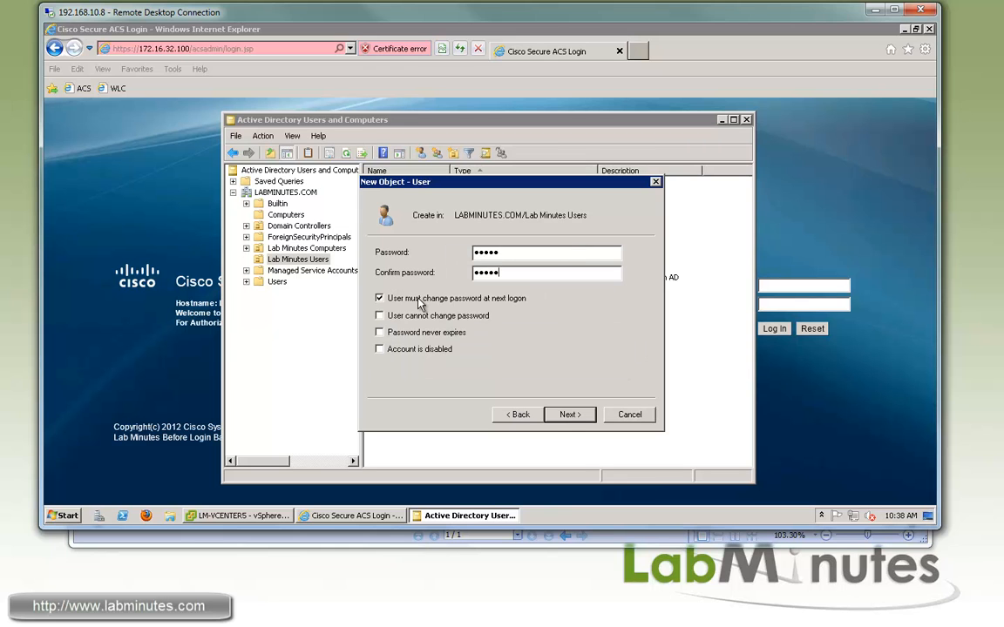
left_click(380, 315)
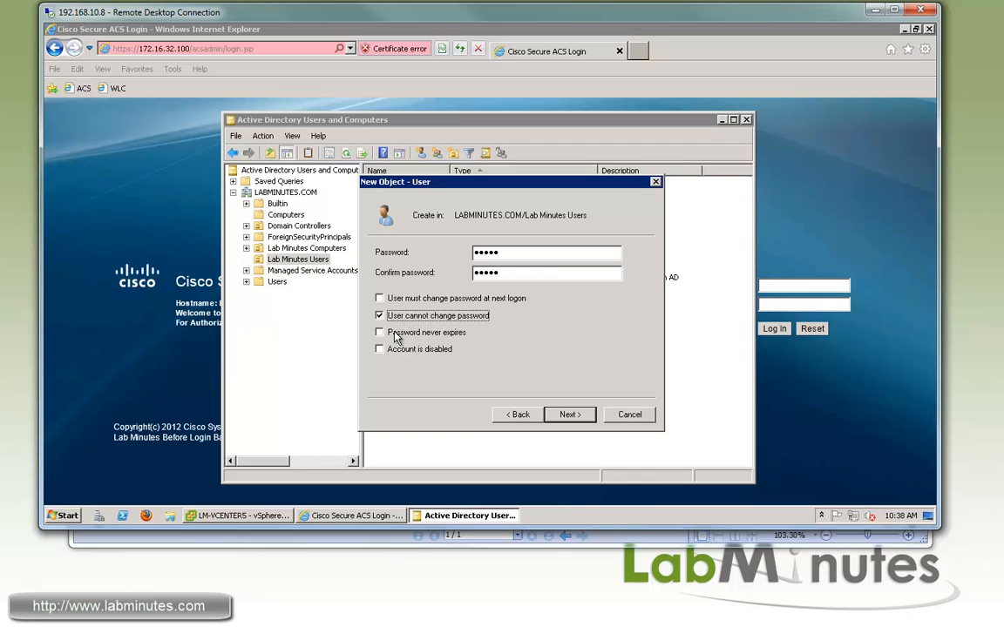
left_click(379, 332)
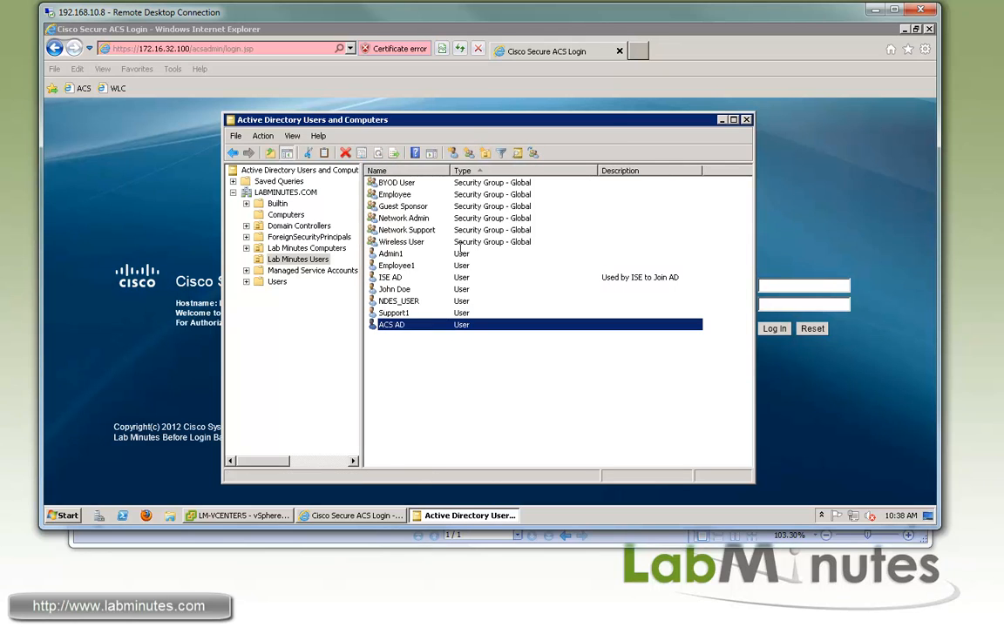
Check that ACS AD's Member Of tab lists only Domain Users, then close its properties.
double_click(391, 324)
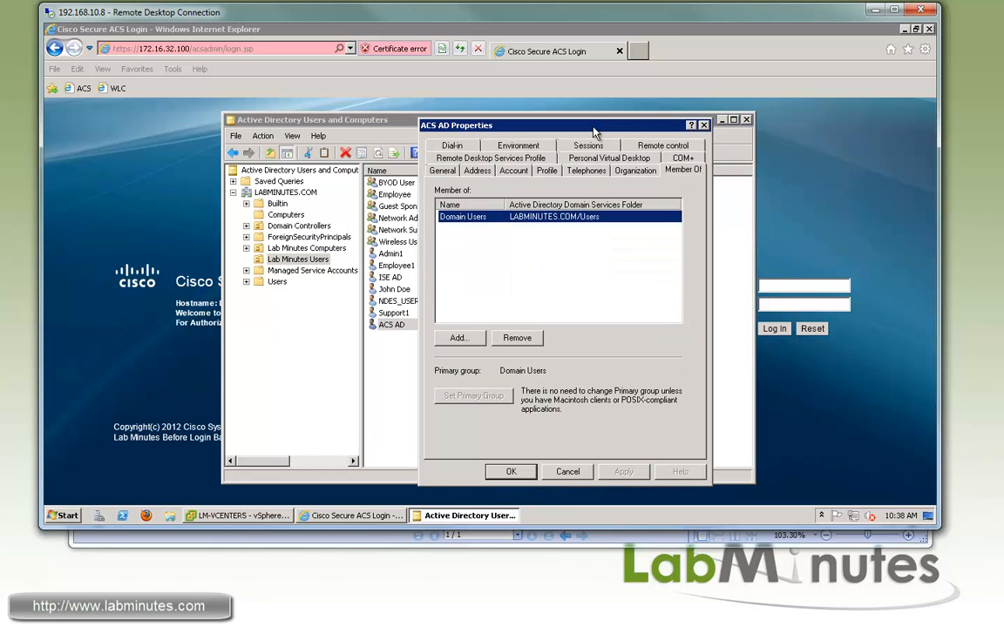
mouse_move(495, 259)
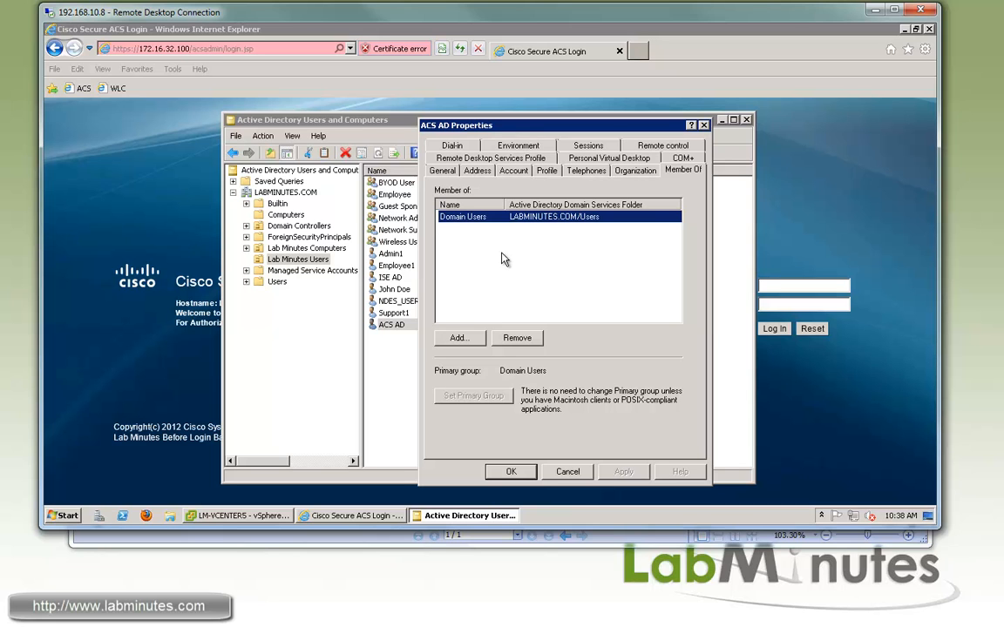
mouse_move(490, 260)
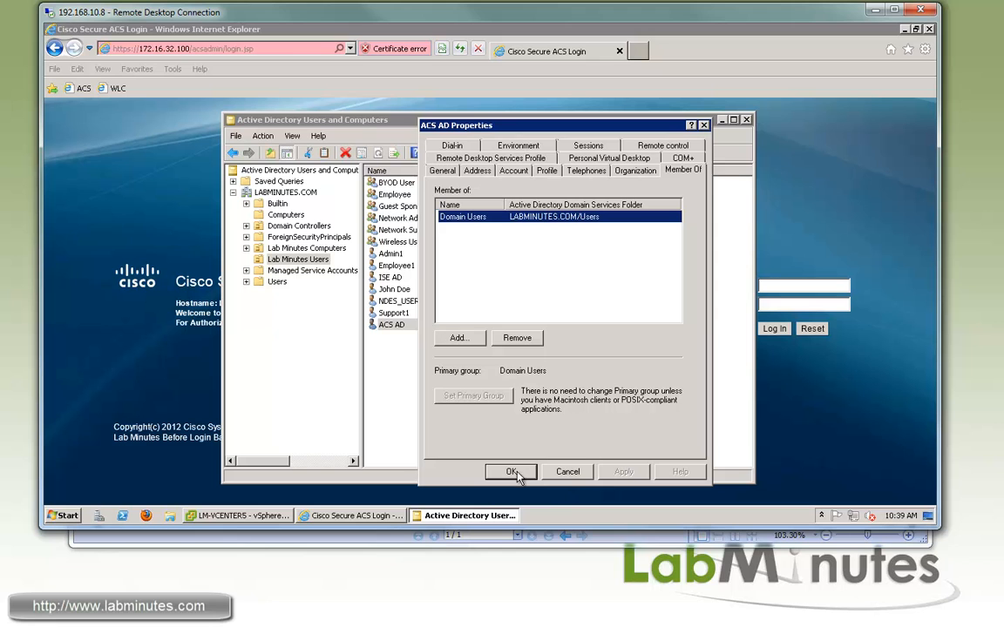
left_click(511, 472)
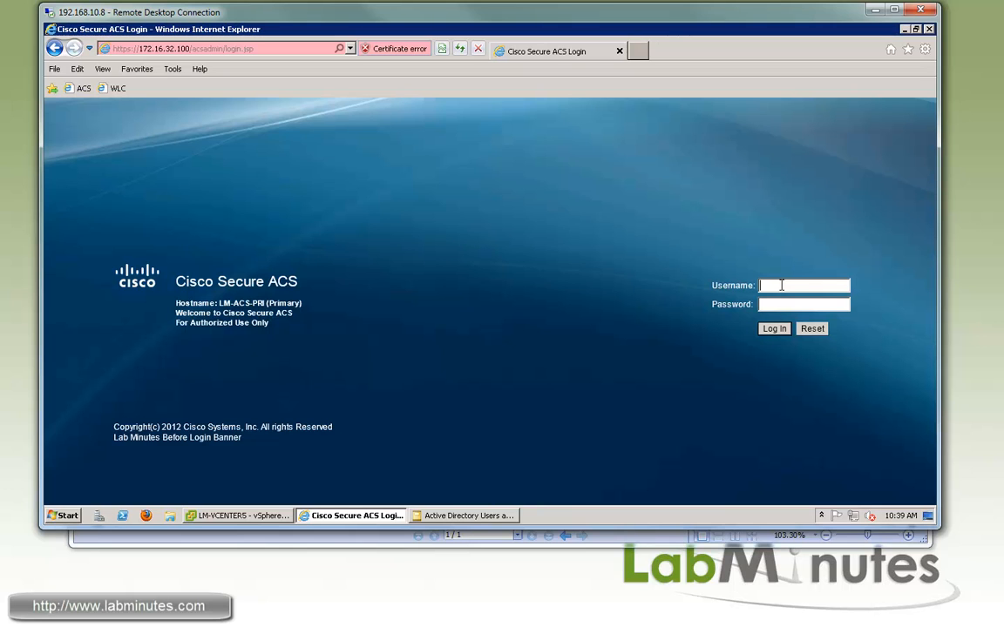
Sign in as acsadmin and go to External Identity Stores > Active Directory.
type("acsadmin")
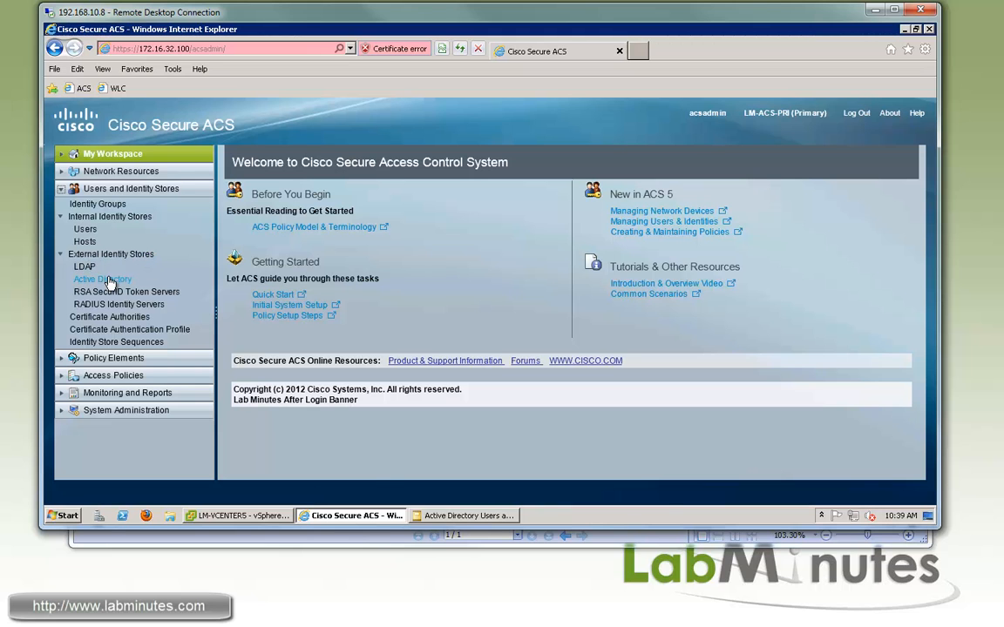
left_click(103, 279)
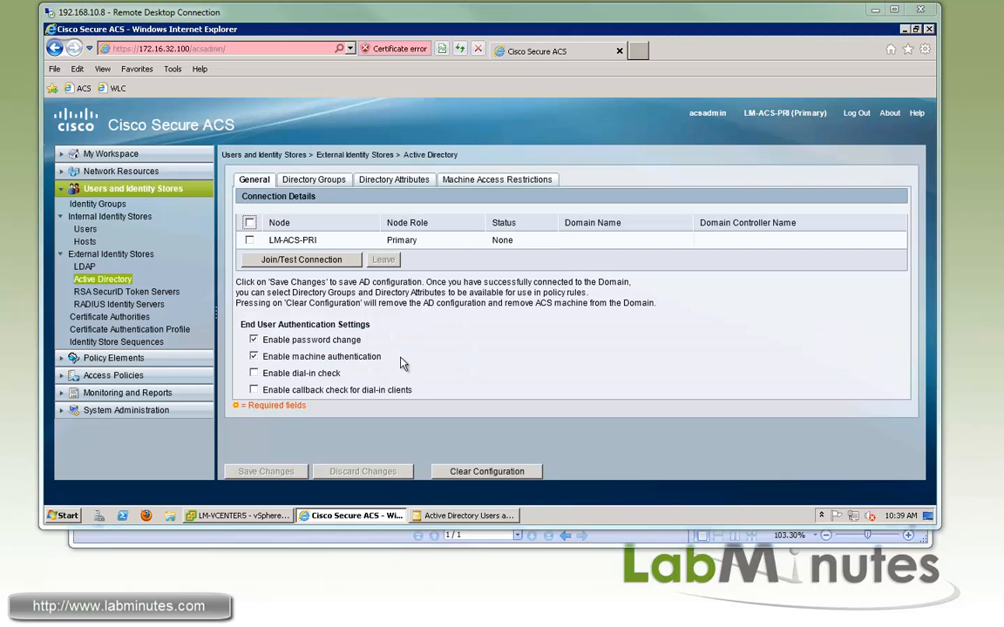
mouse_move(399, 329)
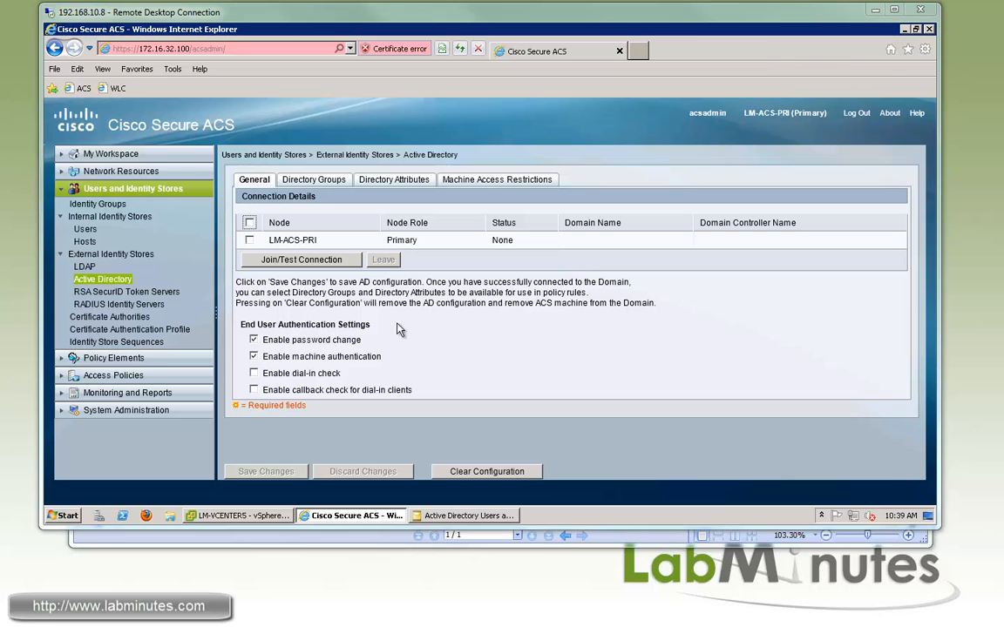
mouse_move(459, 311)
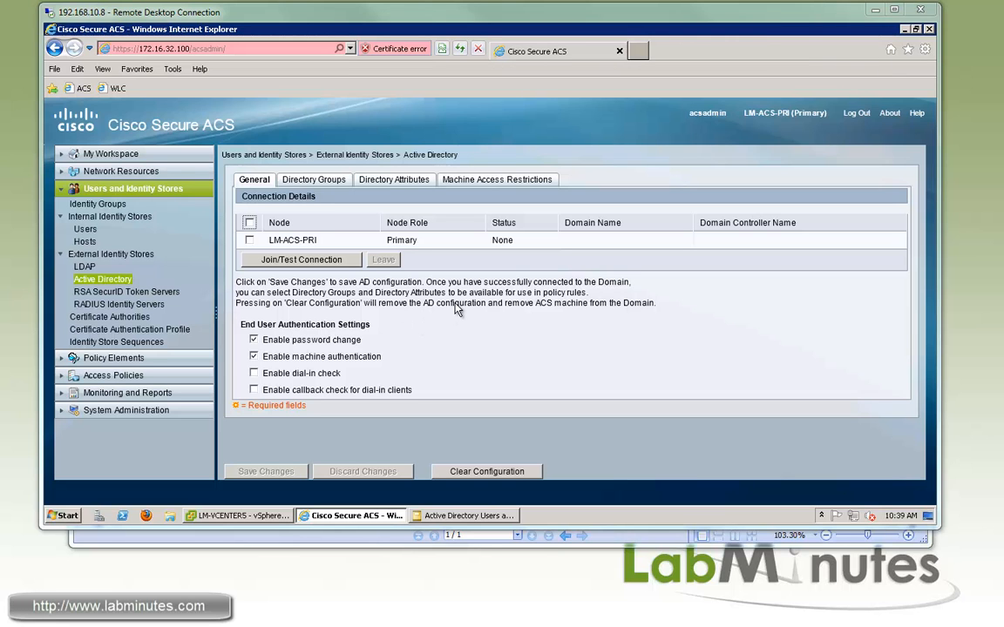
mouse_move(324, 489)
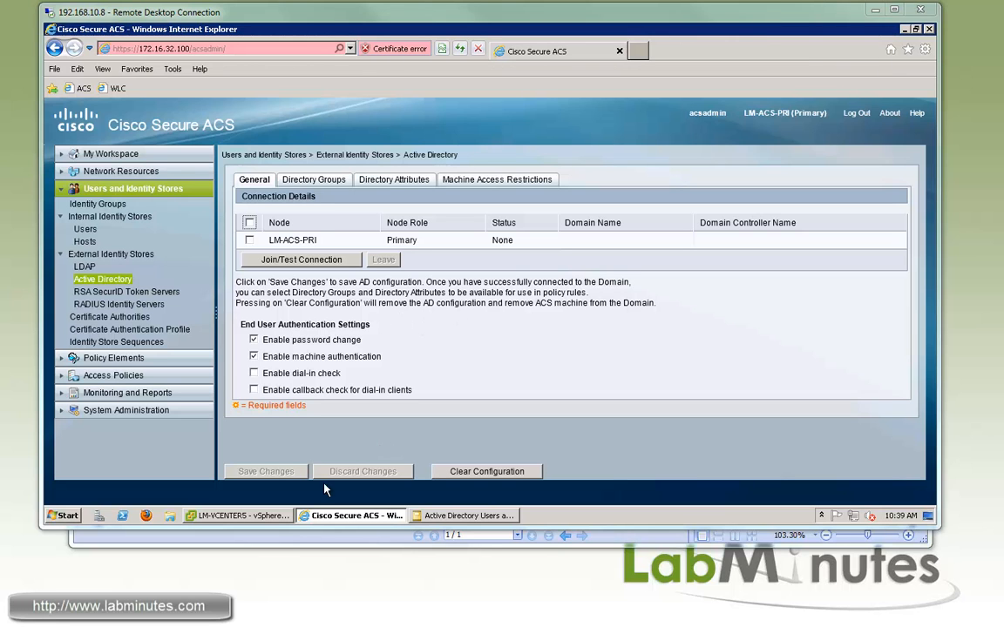
Open a PuTTY SSH session to the ACS appliance and log in as admin.
left_click(462, 515)
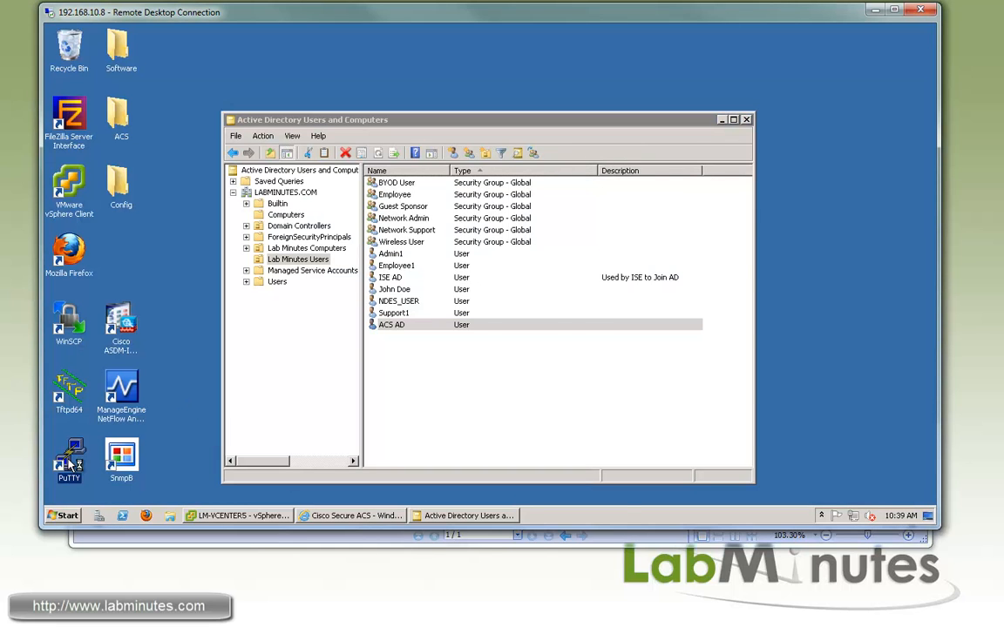
double_click(69, 457)
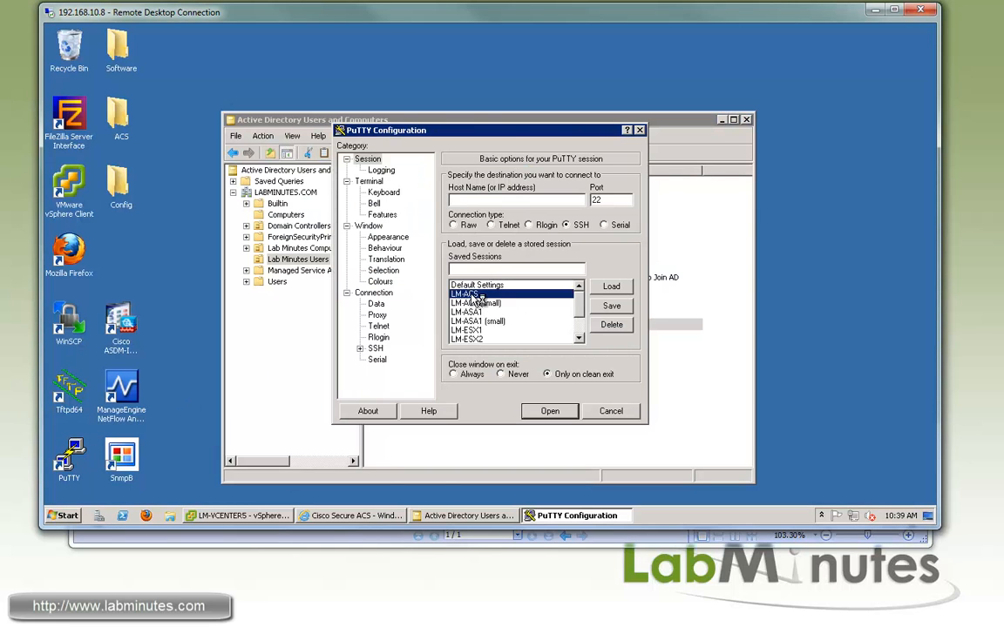
left_click(549, 410)
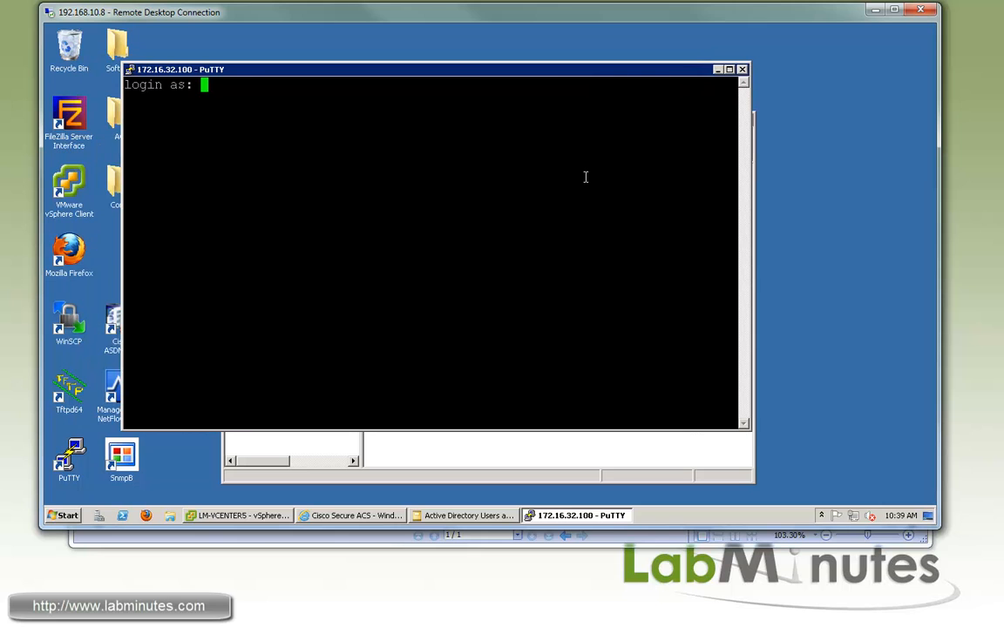
type("admin")
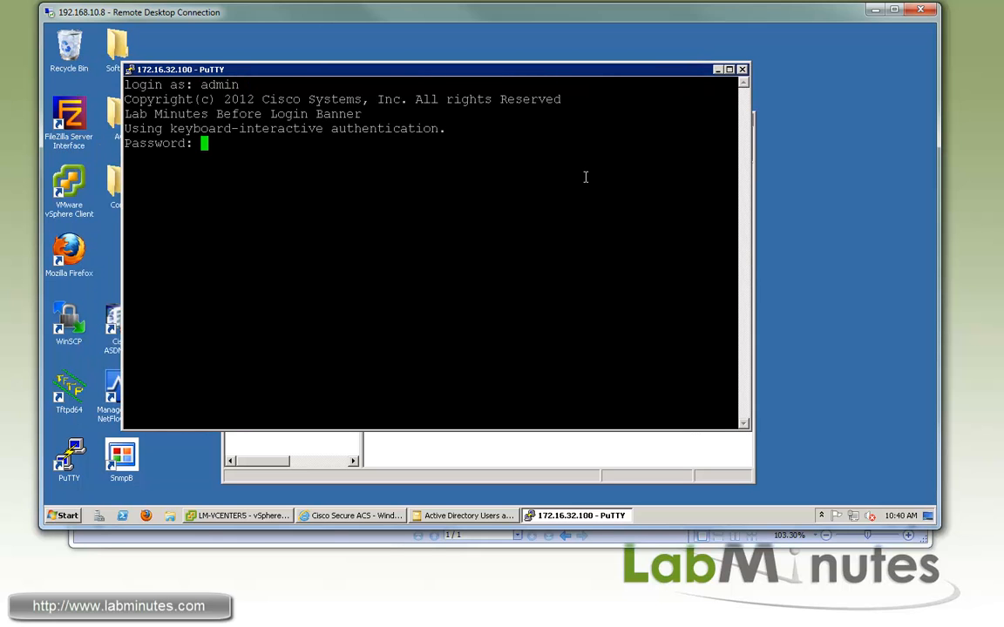
Run 'nslookup labminutes.com' and 'sh clock', which reads Sat May 11 10:42:16 PDT 2013.
type("ns1")
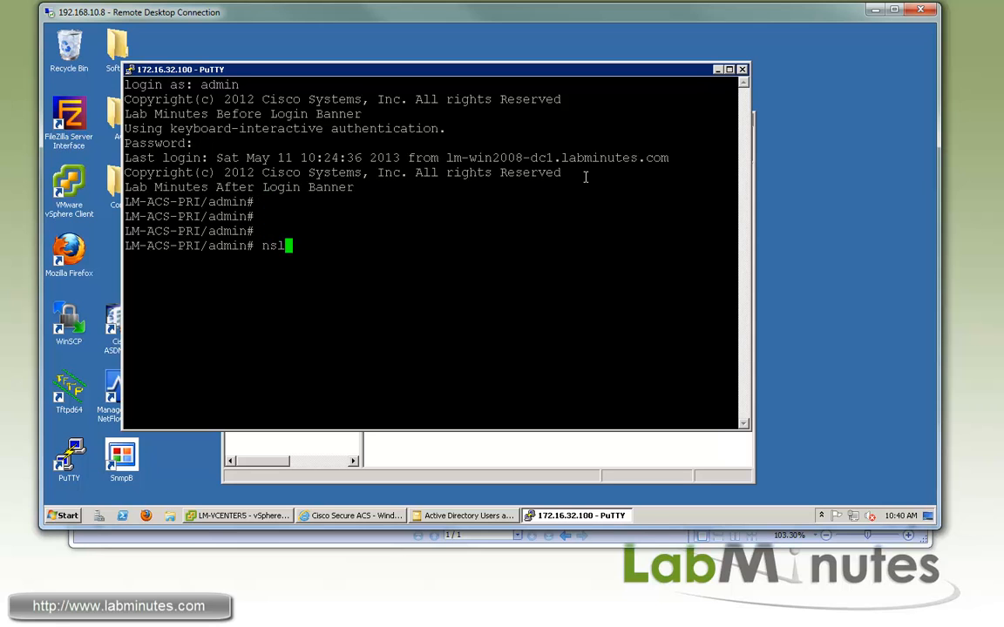
type("ookup labminutes.com")
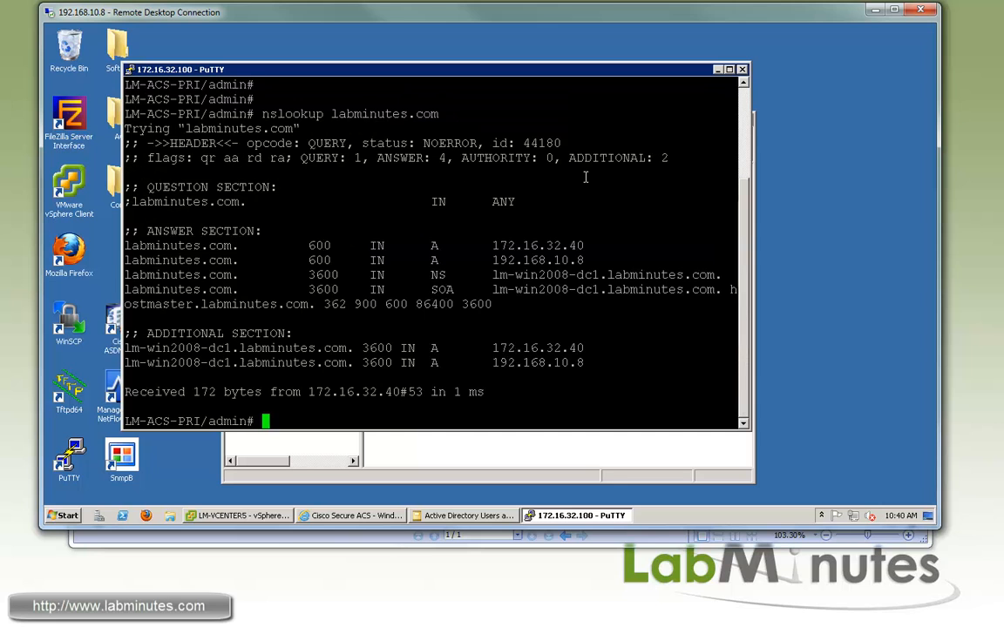
type("s")
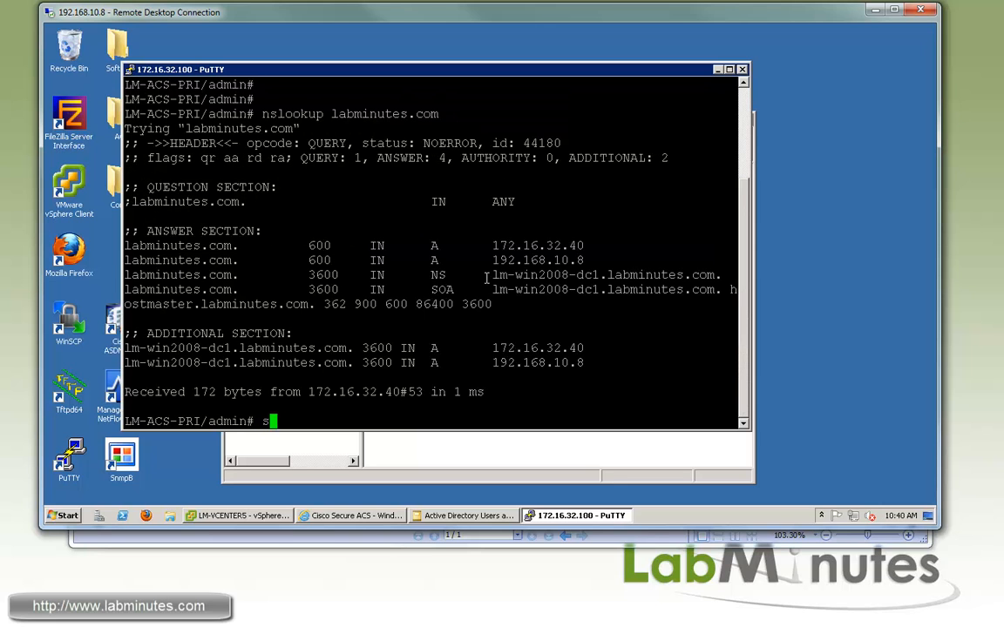
type("h clock")
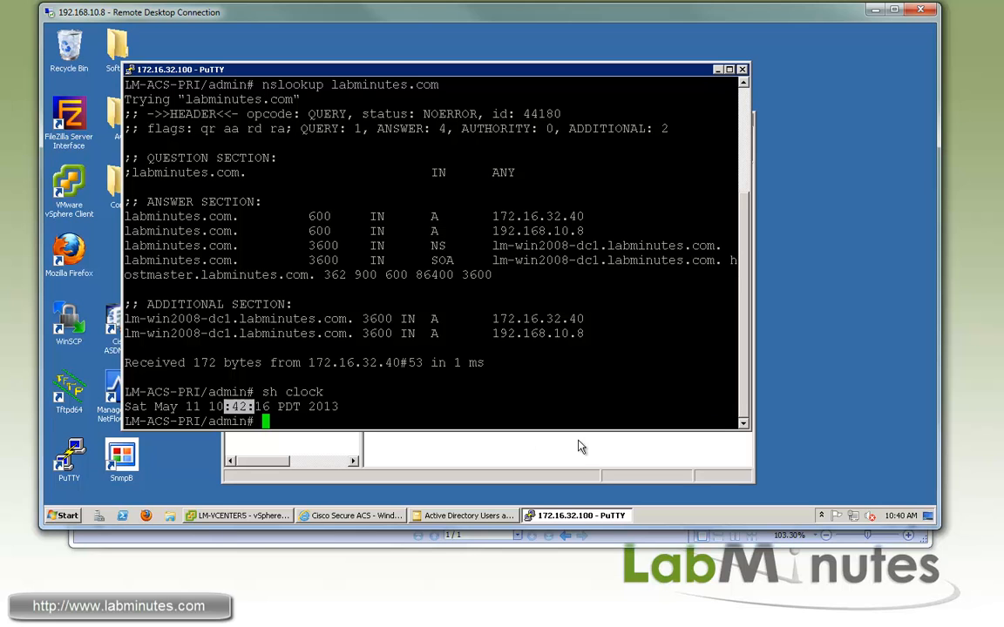
mouse_move(497, 462)
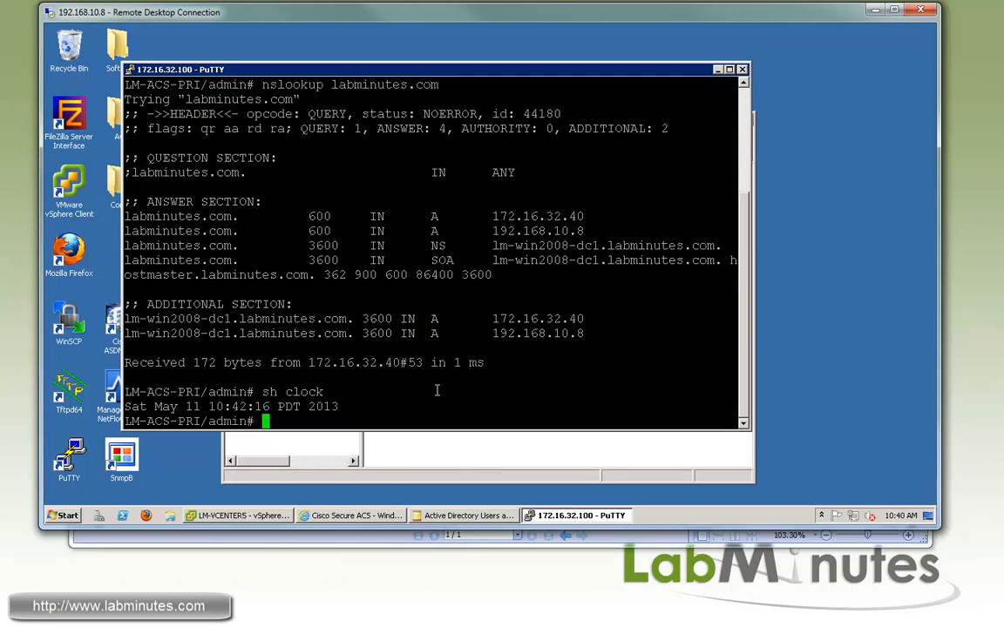
left_click(349, 515)
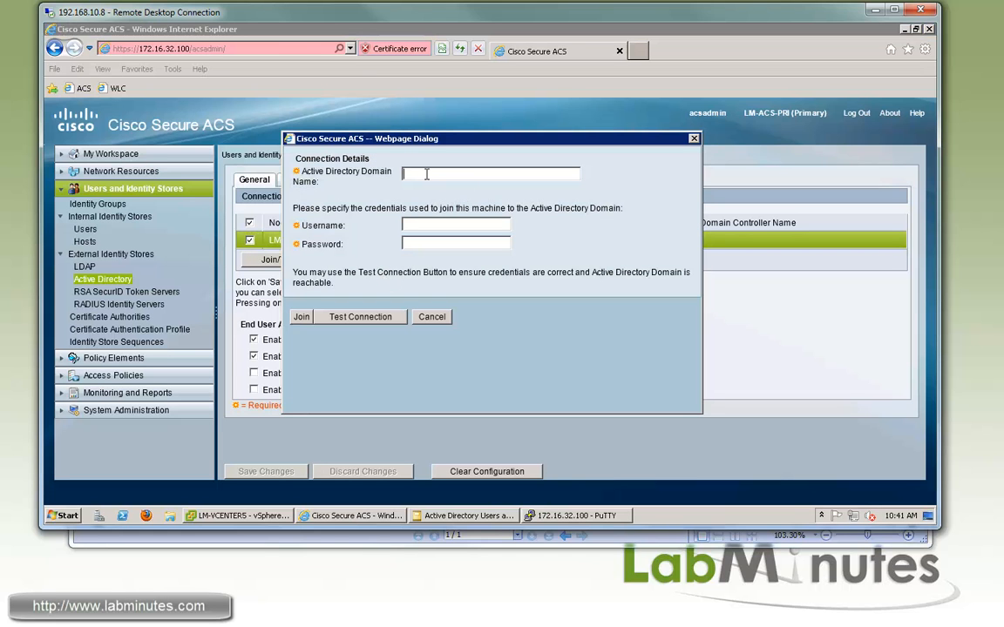
Enter domain labminutes.com with acs_ad credentials, test the connection, and close the passing results.
type("labminutes.com")
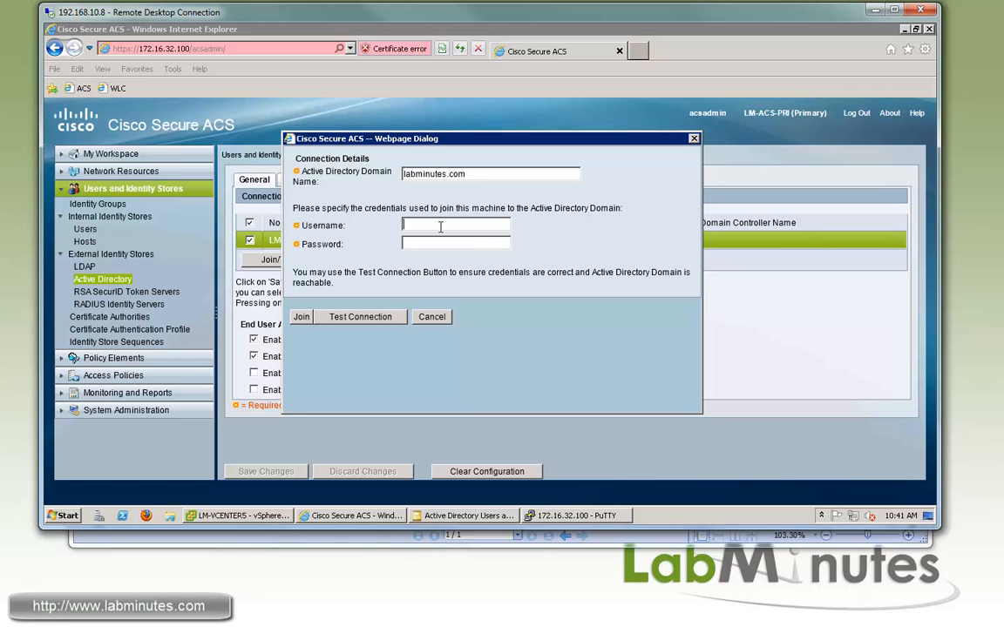
type("acs_ad")
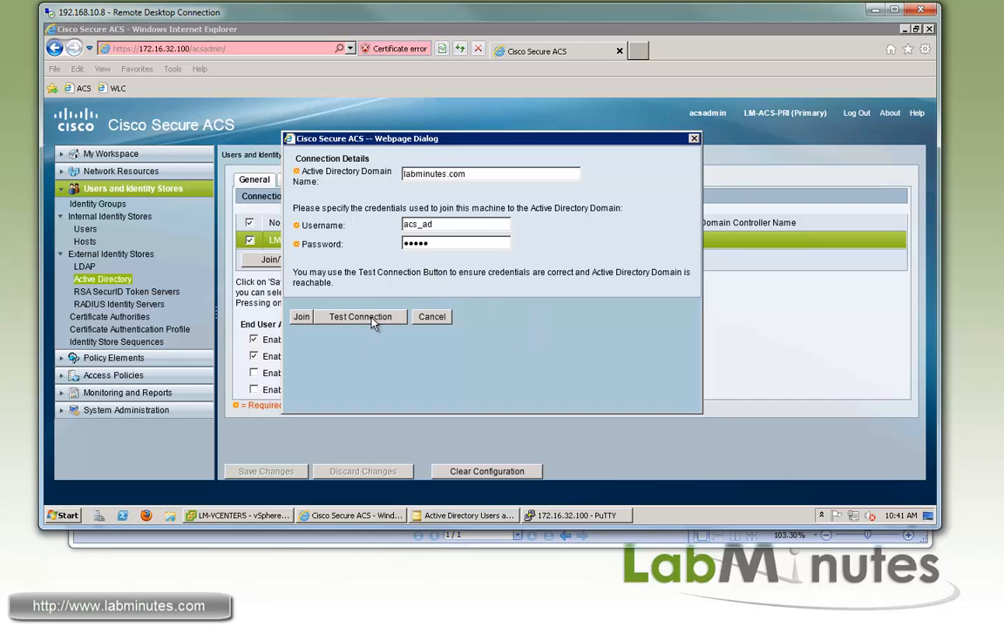
left_click(359, 316)
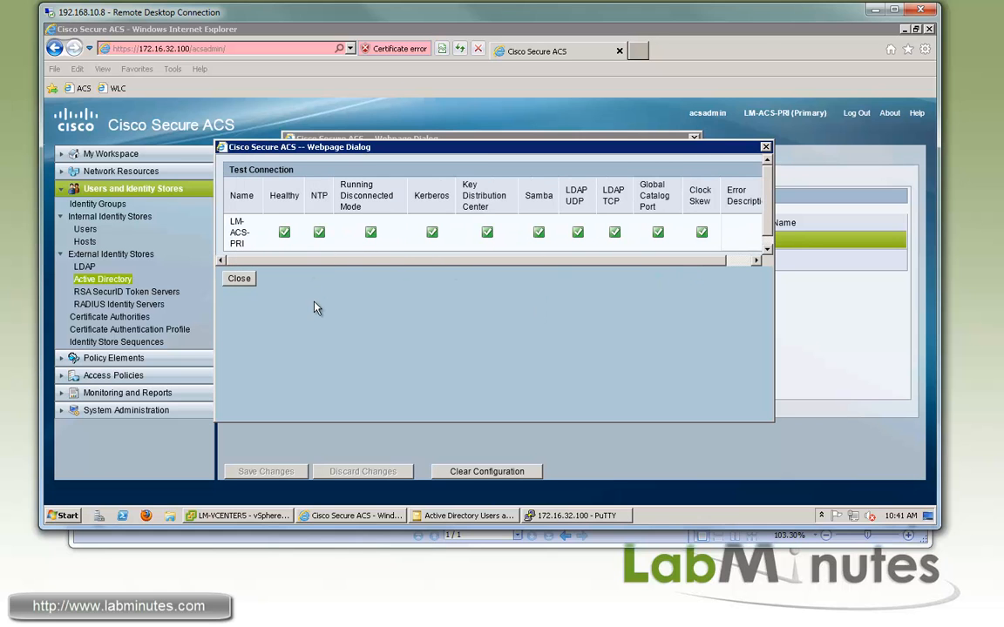
left_click(239, 278)
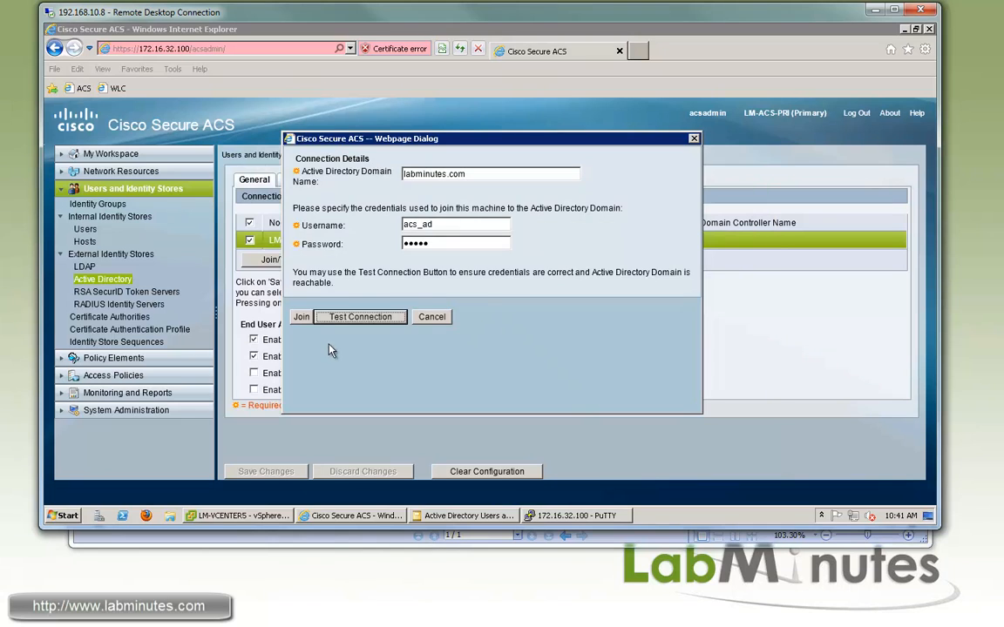
Join the LM-ACS-PRI node to labminutes.com and acknowledge the join dialog.
left_click(301, 316)
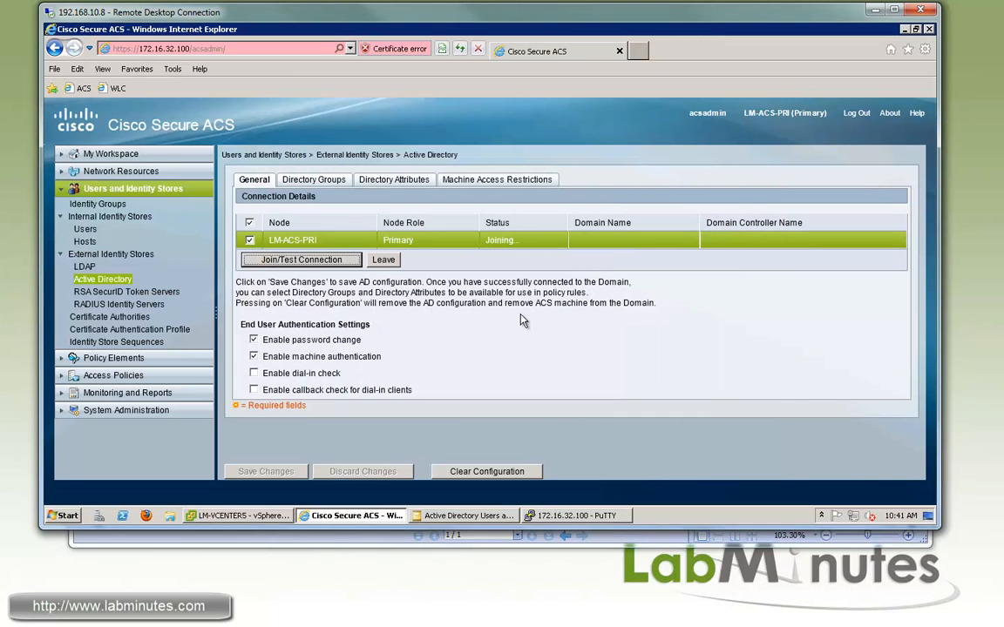
mouse_move(487, 262)
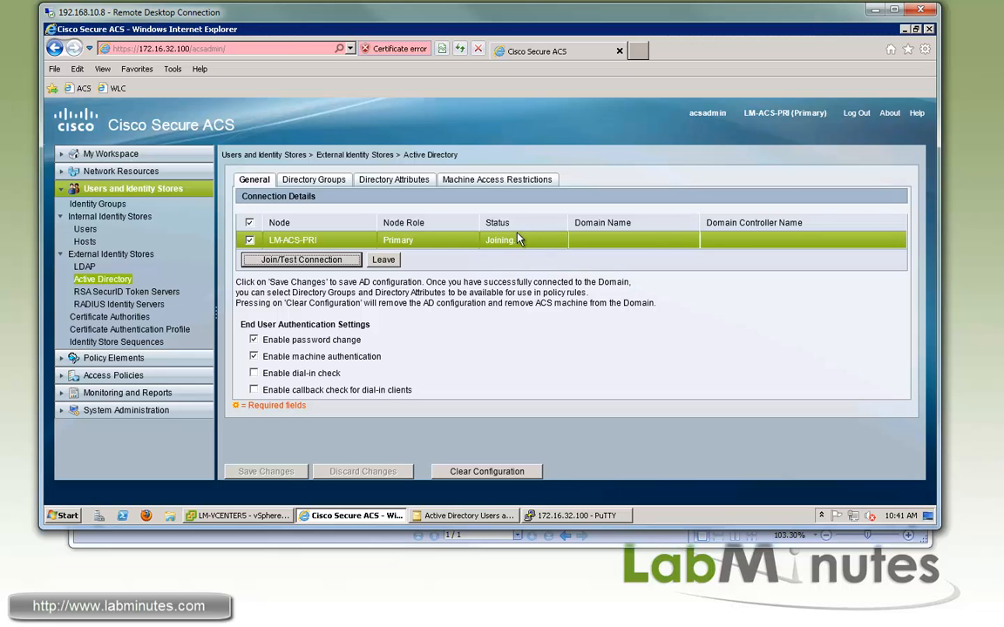
left_click(301, 260)
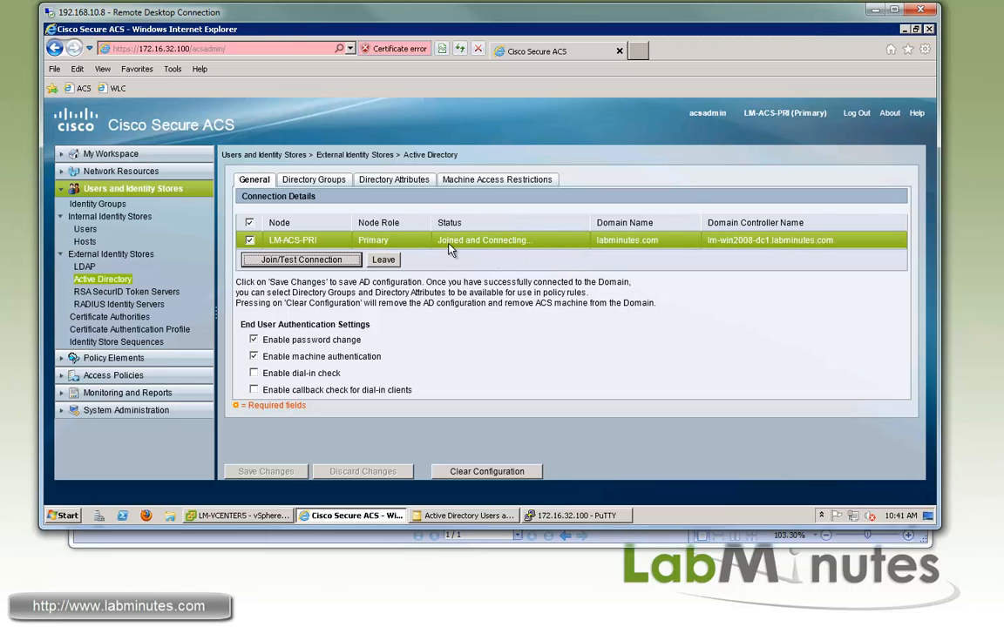
mouse_move(523, 253)
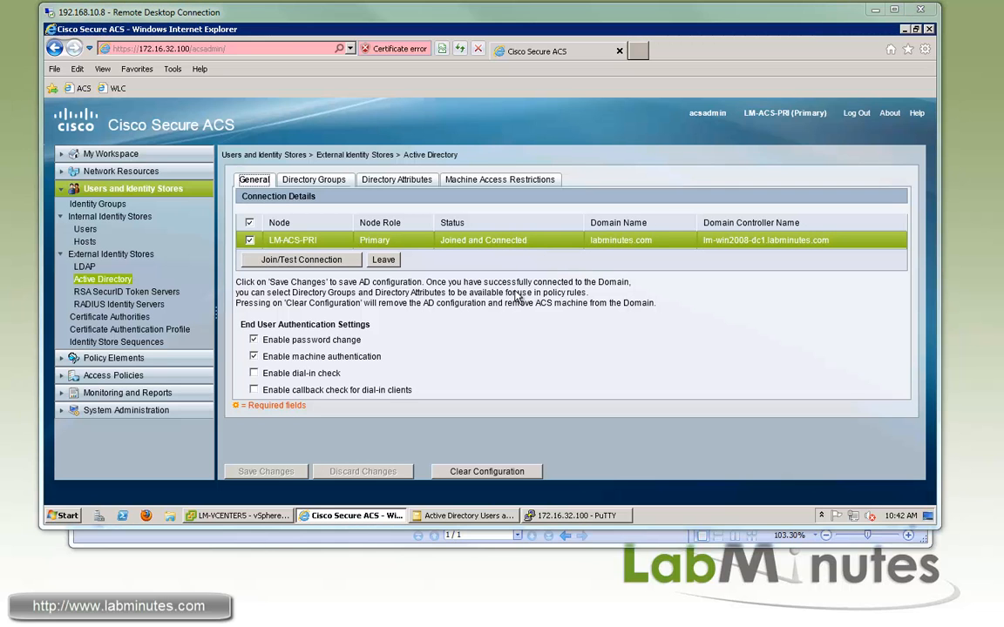
mouse_move(502, 309)
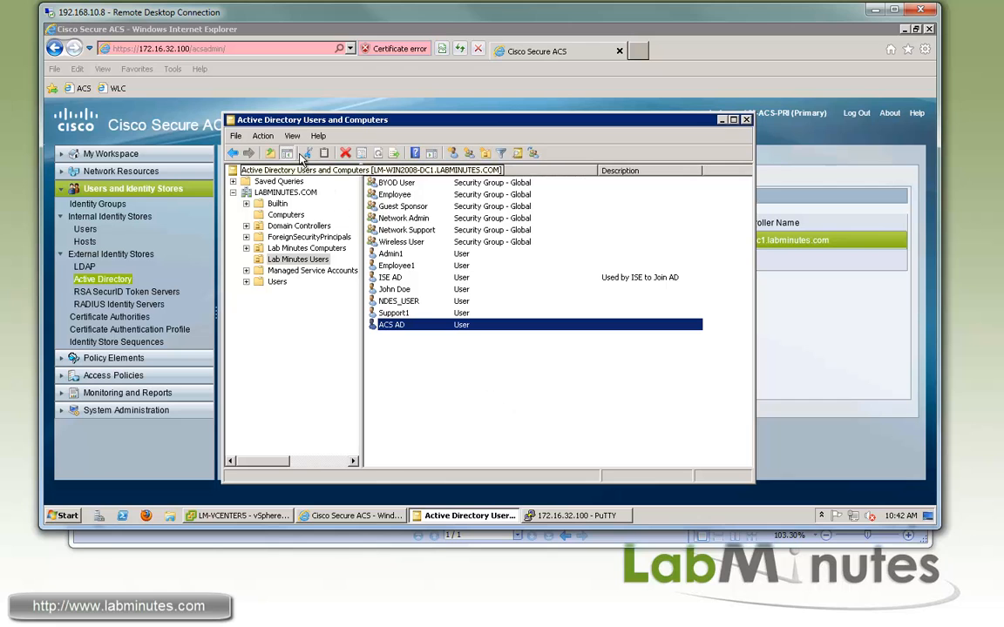
View the Computers container to find the lm-acs-pri computer object.
left_click(286, 215)
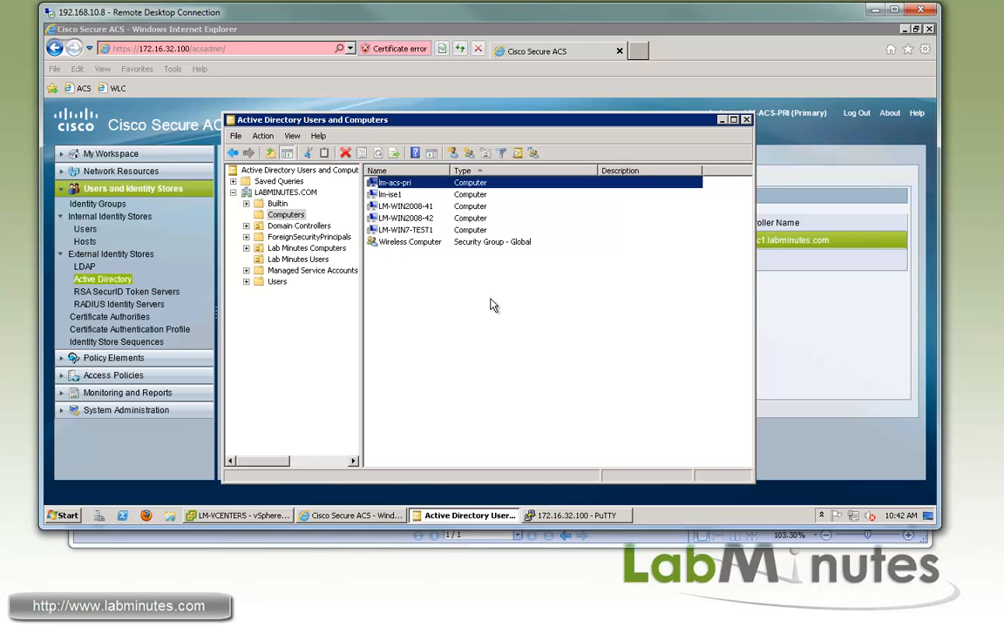
mouse_move(470, 285)
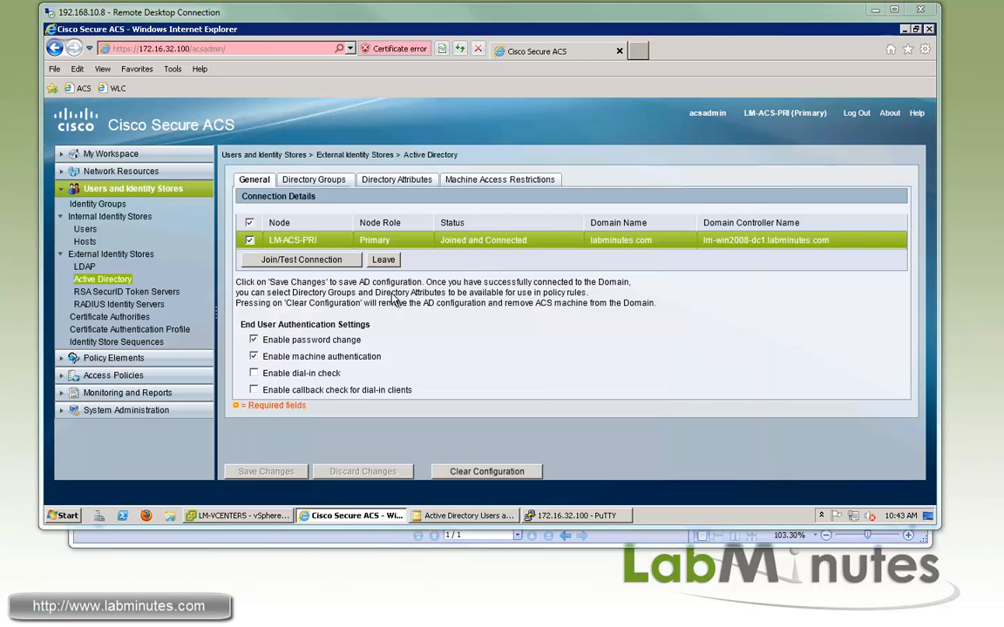
mouse_move(433, 310)
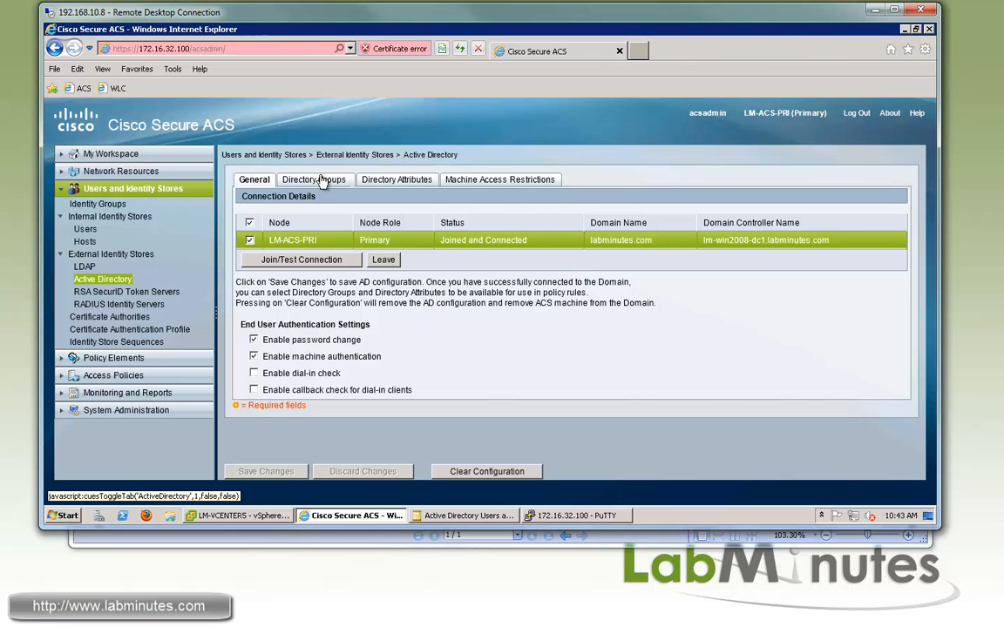
Show the Directory Groups tab, which has no groups selected yet.
left_click(315, 179)
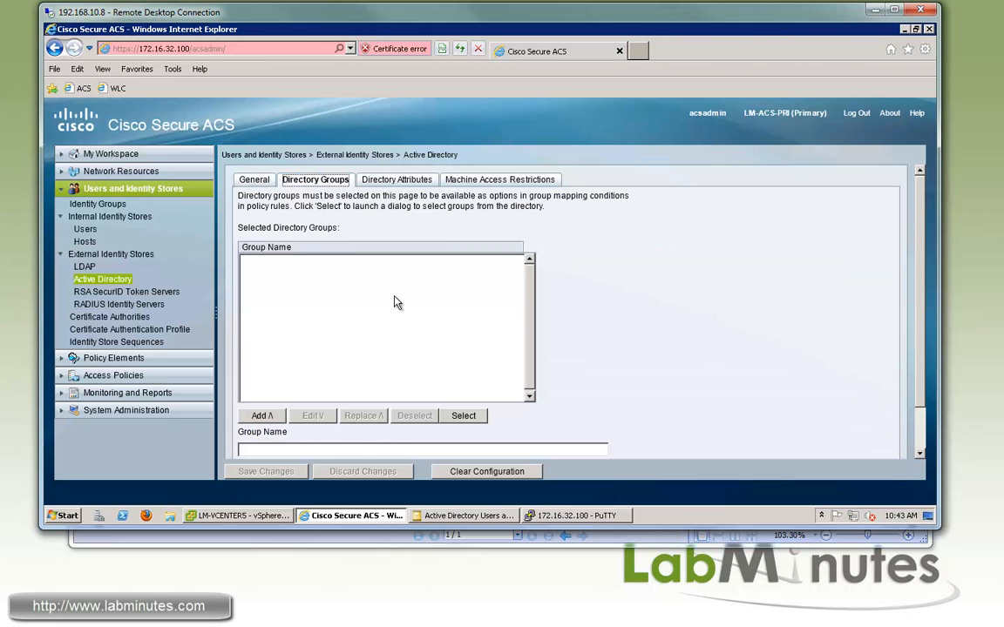
mouse_move(265, 434)
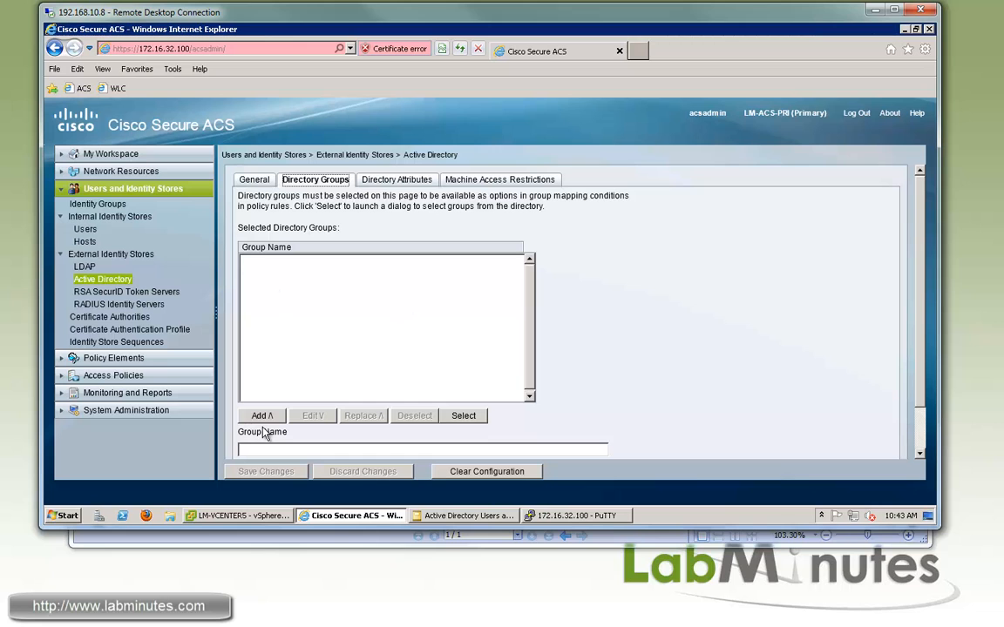
mouse_move(393, 334)
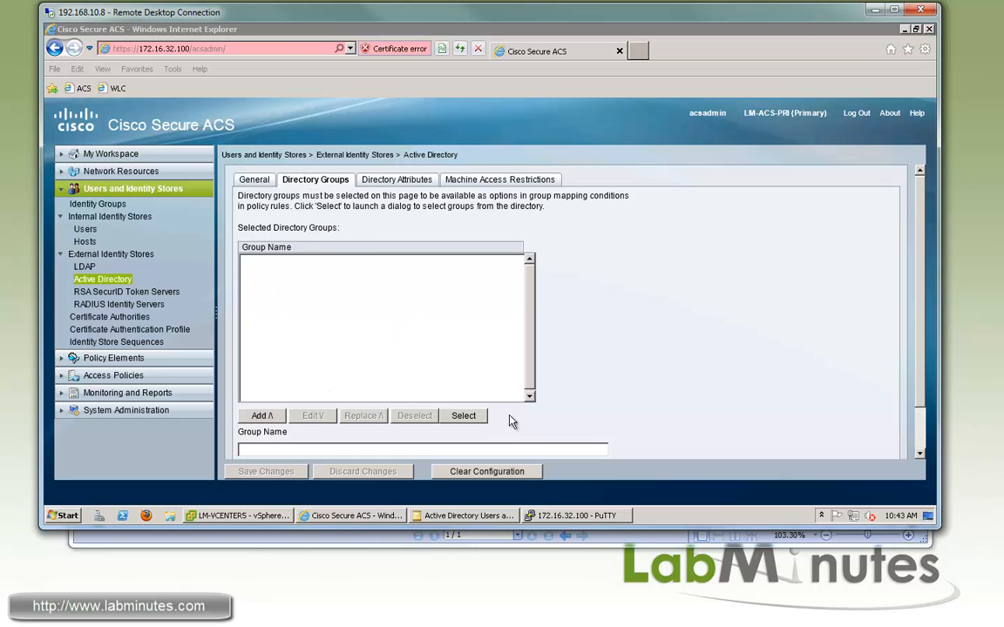
Browse the domain groups and check Domain Computers and Domain Users.
left_click(463, 416)
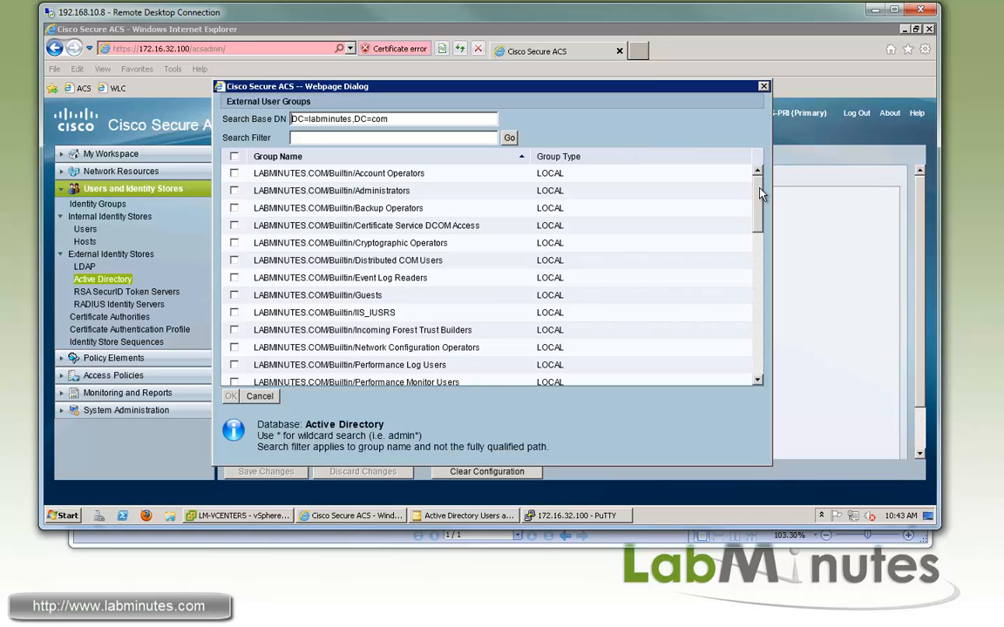
scroll("down", 3)
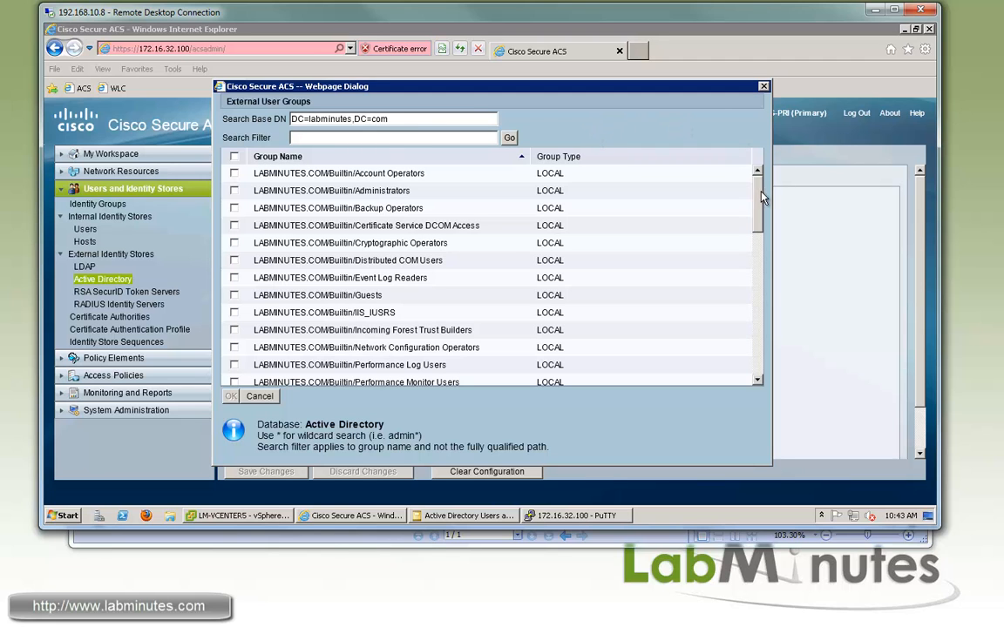
scroll("down", 3)
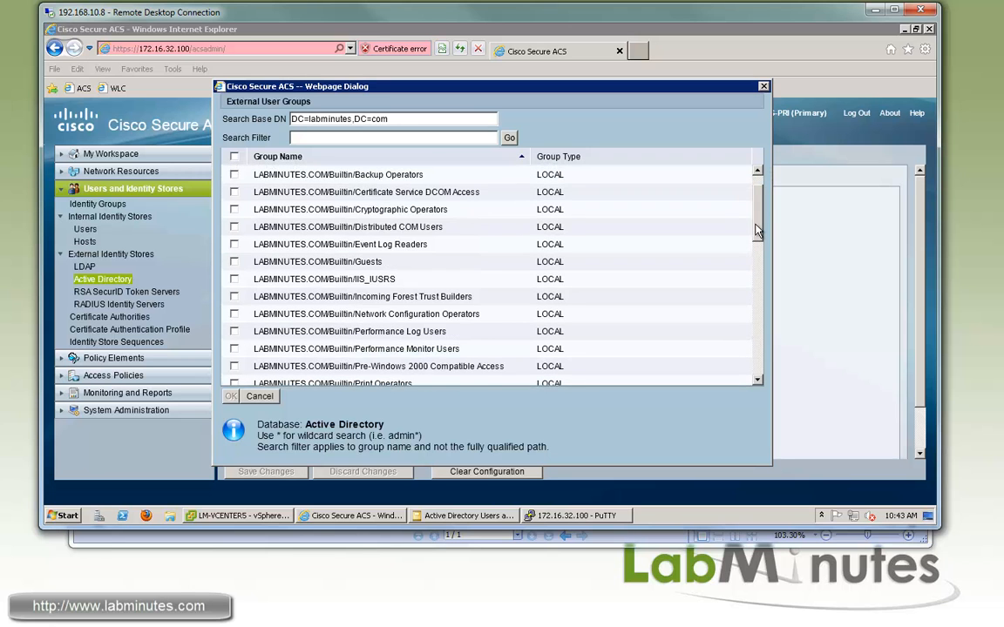
scroll("down", 3)
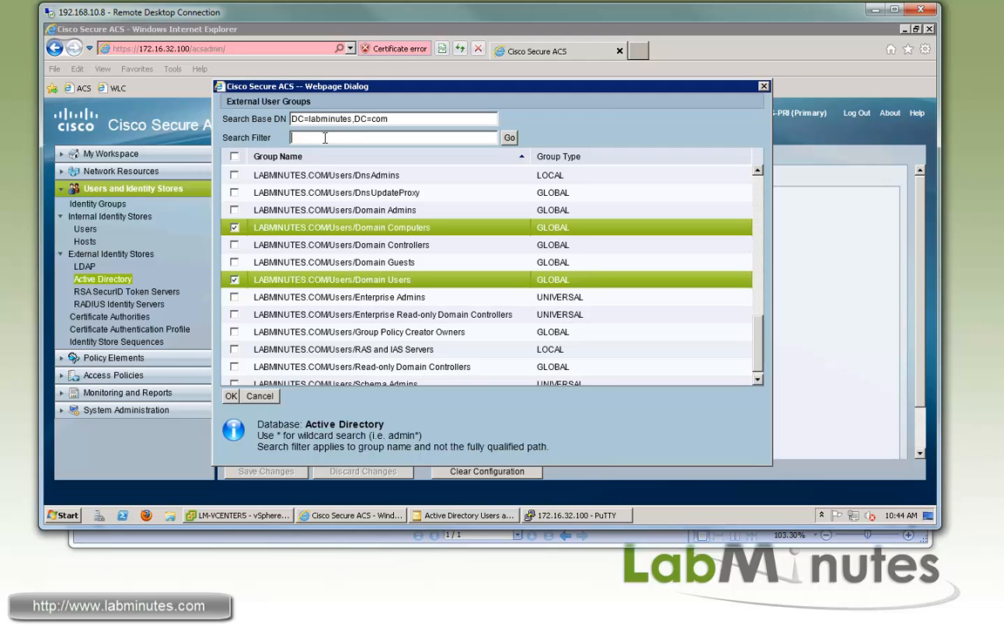
Filter by *Network* and *Wireless* to select Network Admin, Network Support and Wireless User.
type("*Network*")
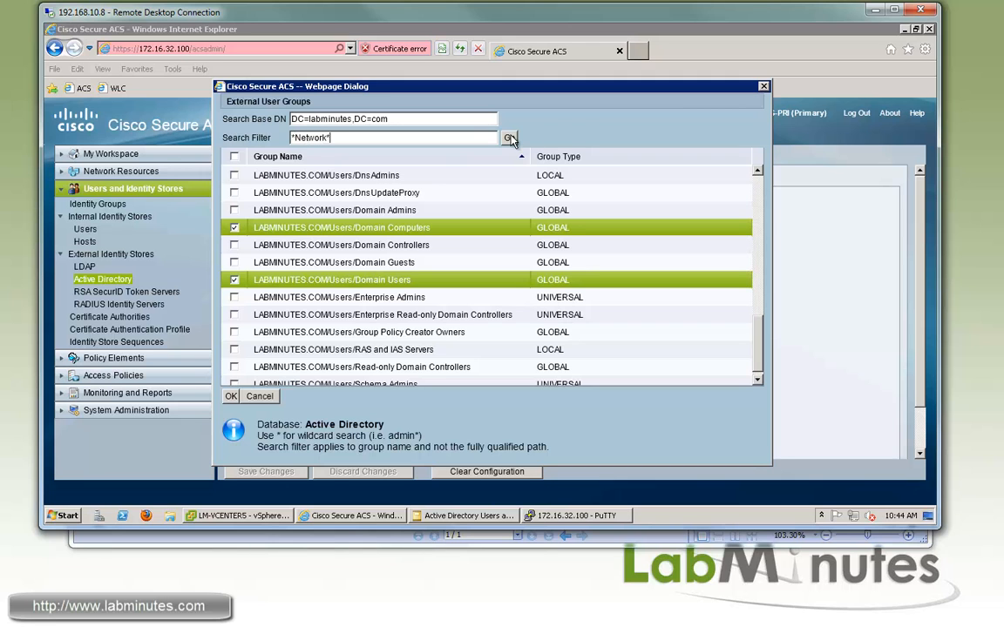
left_click(509, 138)
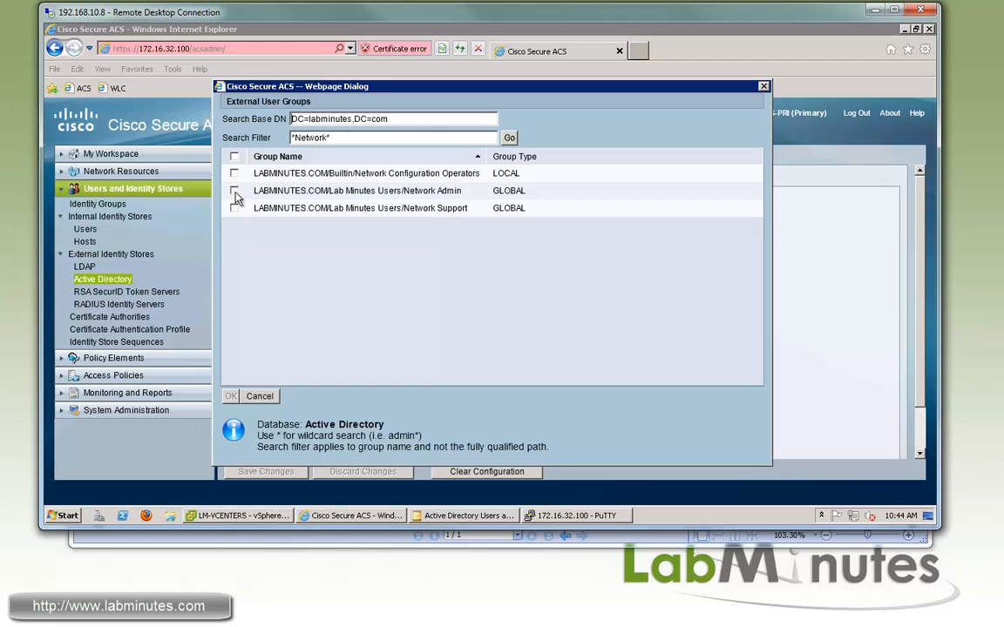
left_click(234, 207)
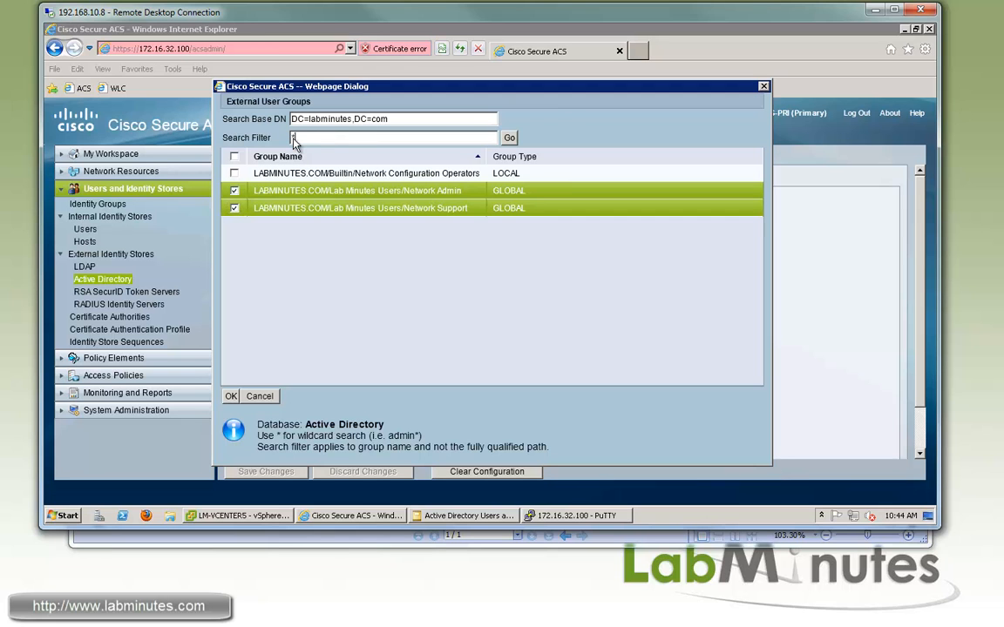
type("*Wireless*")
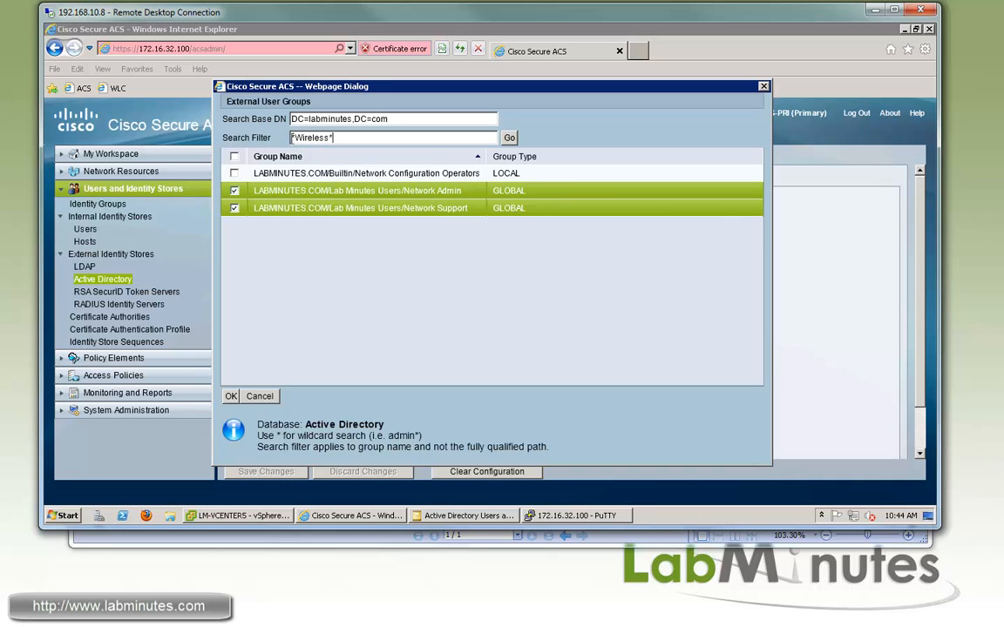
left_click(509, 137)
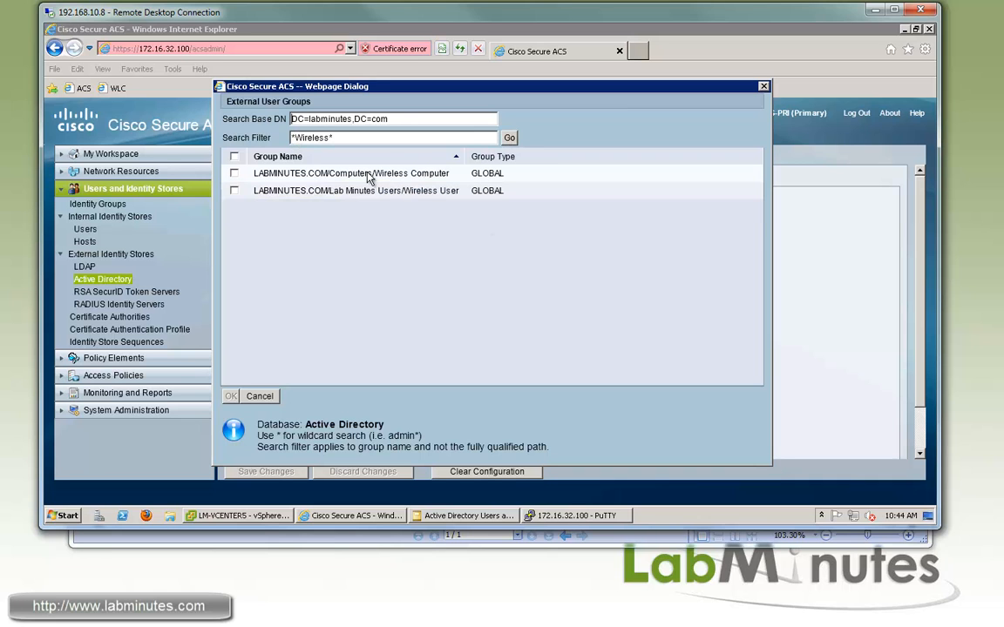
mouse_move(234, 191)
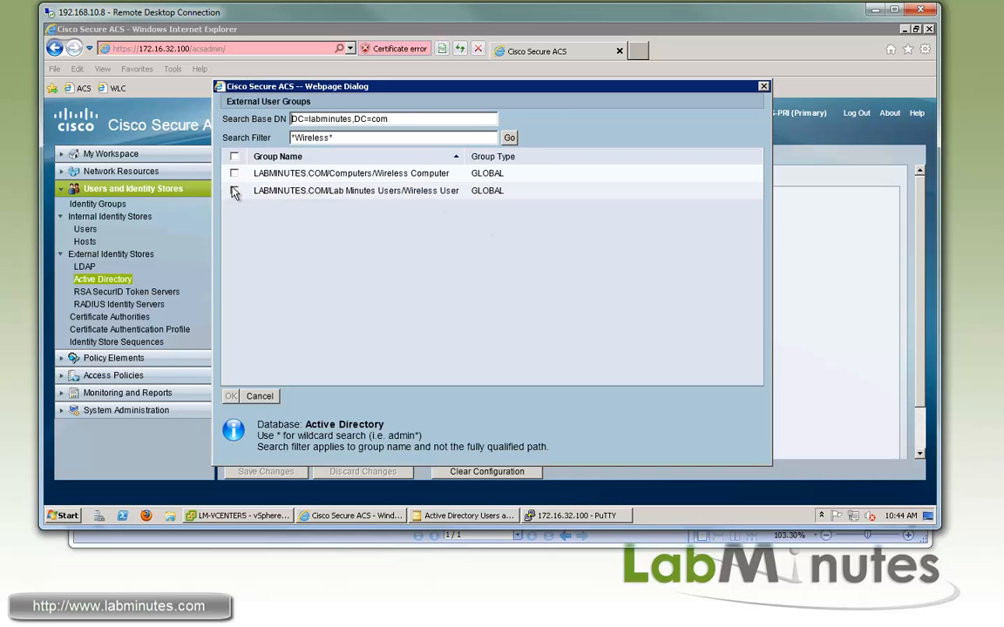
left_click(233, 190)
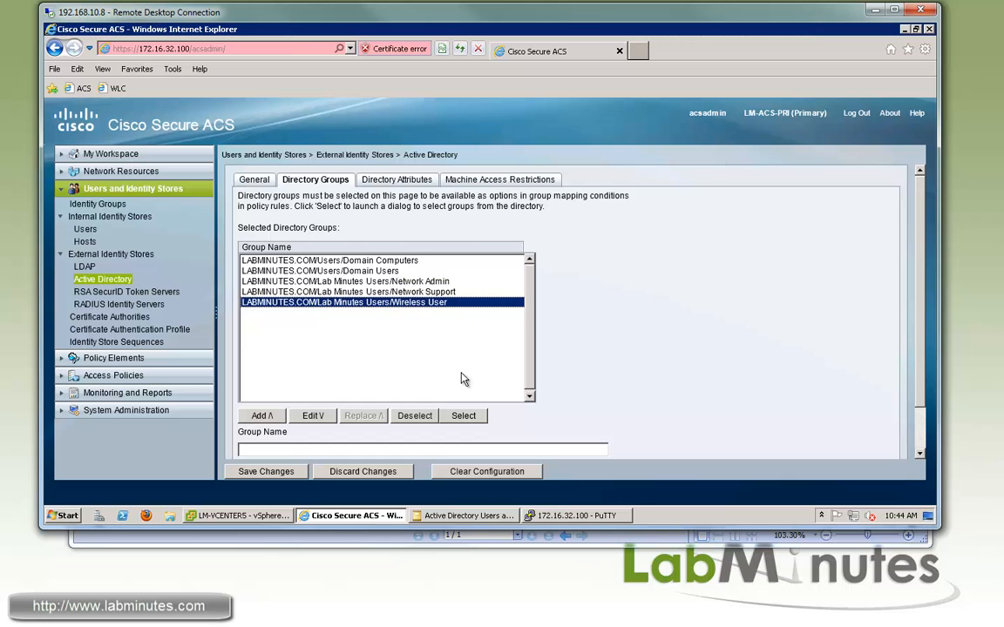
mouse_move(434, 324)
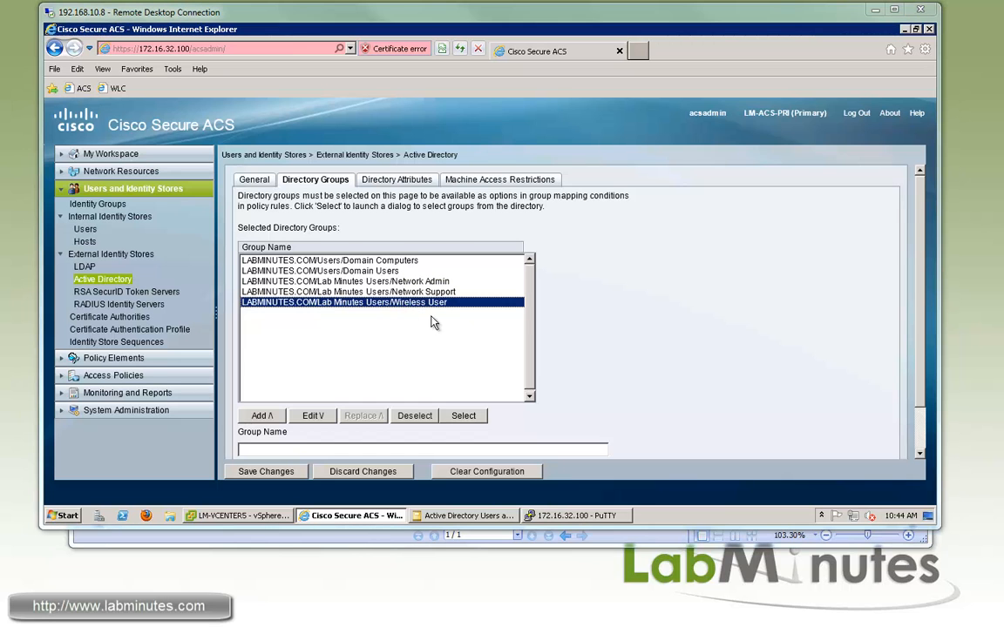
Save the Active Directory store and confirm LM-ACS-PRI is Joined and Connected to labminutes.com.
left_click(396, 180)
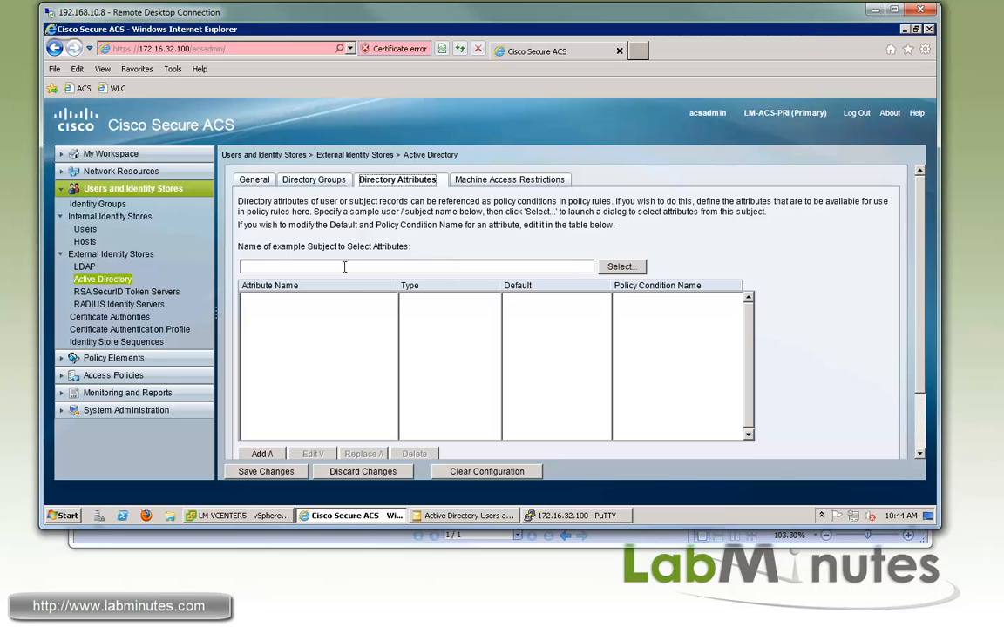
mouse_move(463, 258)
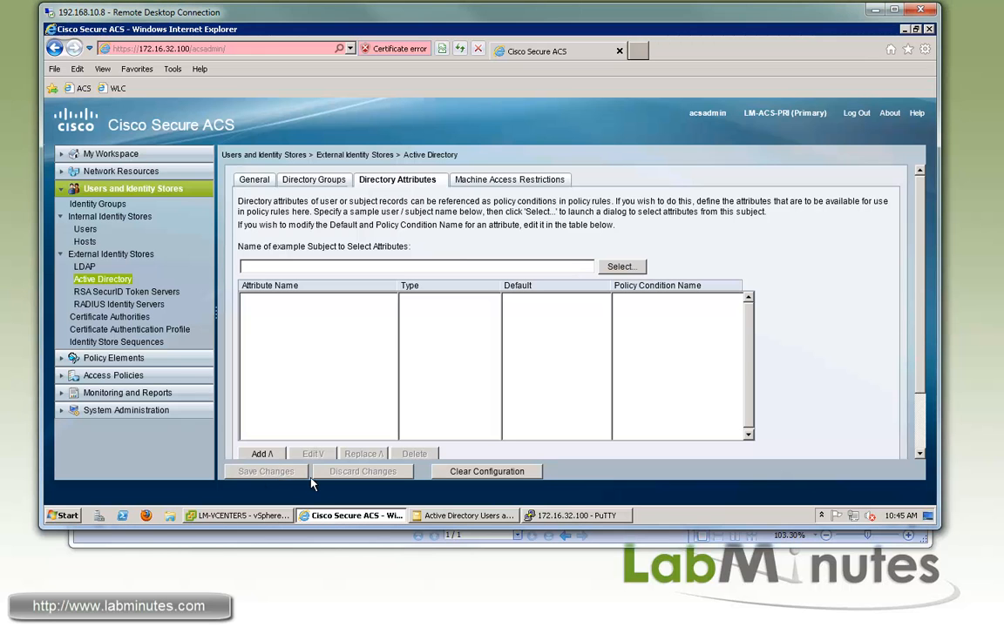
left_click(253, 179)
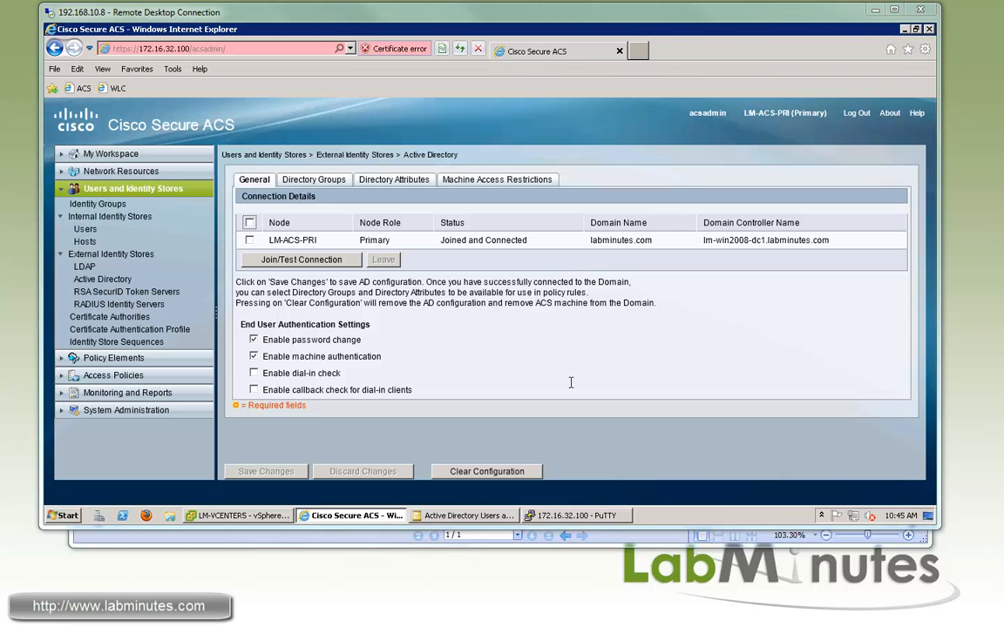
mouse_move(469, 303)
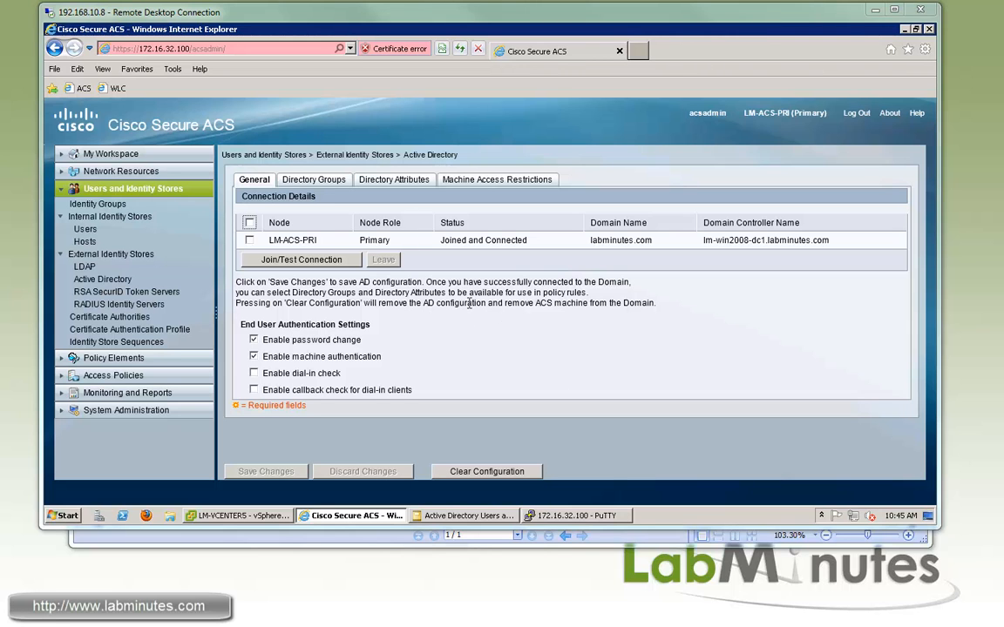
mouse_move(376, 306)
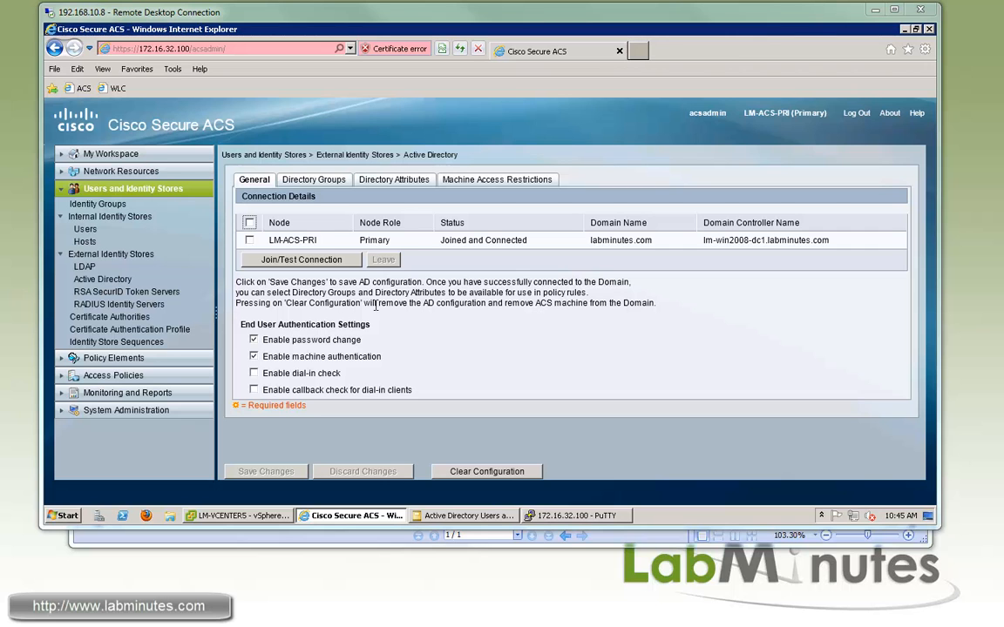
mouse_move(131, 350)
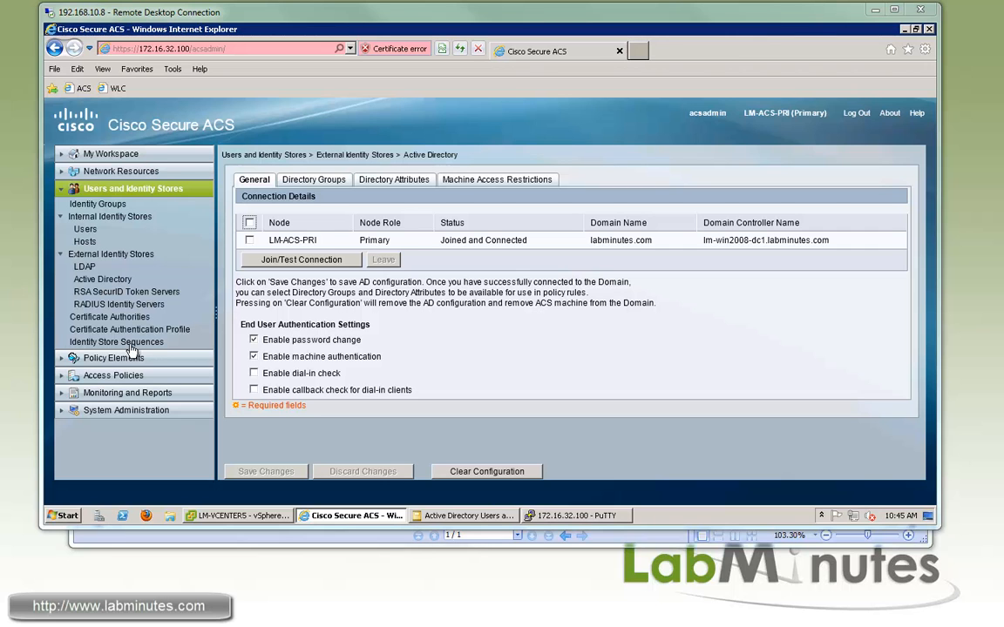
Open the empty Identity Store Sequences list under Users and Identity Stores.
left_click(116, 341)
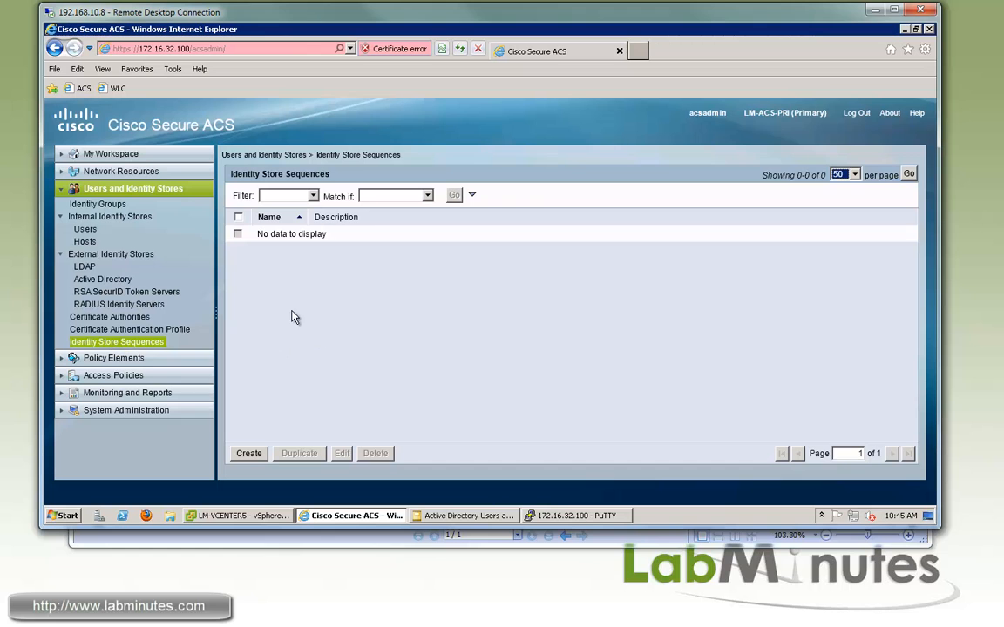
Submit a new password-based sequence AD_LOCAL with stores AD1, Internal Users, Internal Hosts in order.
left_click(248, 453)
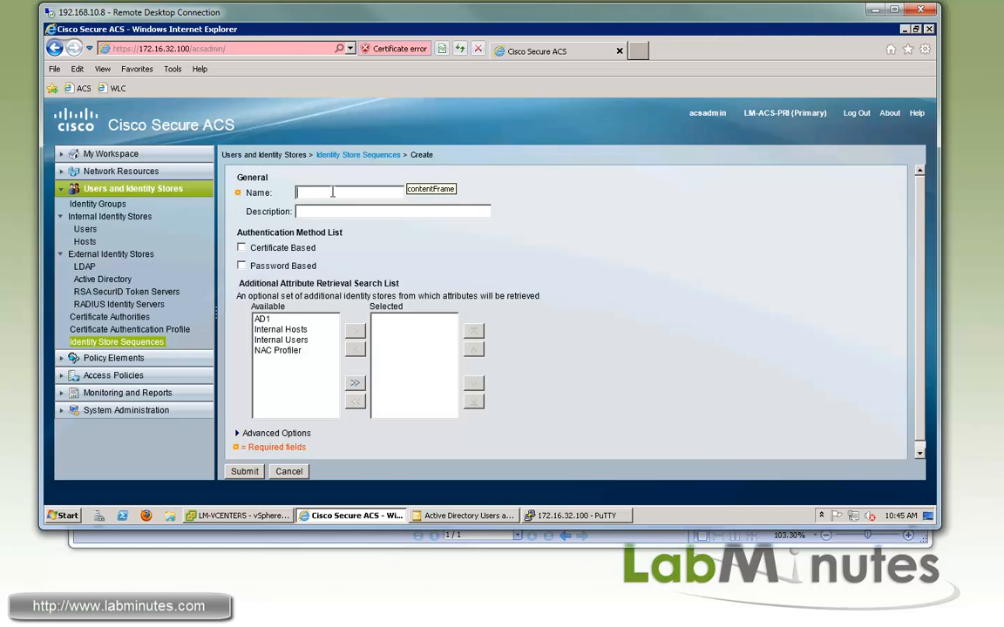
type("AD_LOCAL")
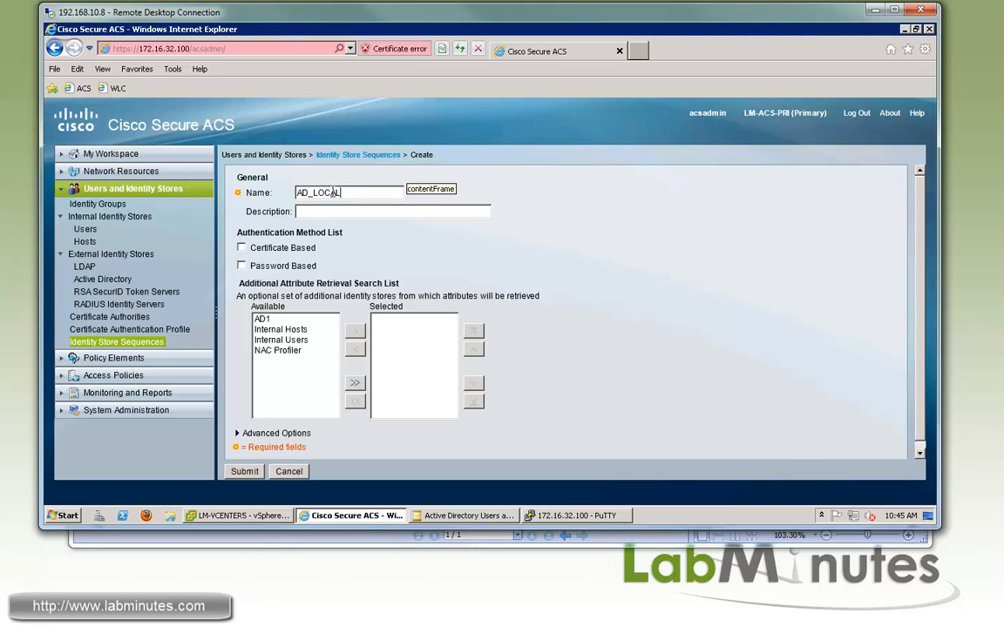
mouse_move(486, 259)
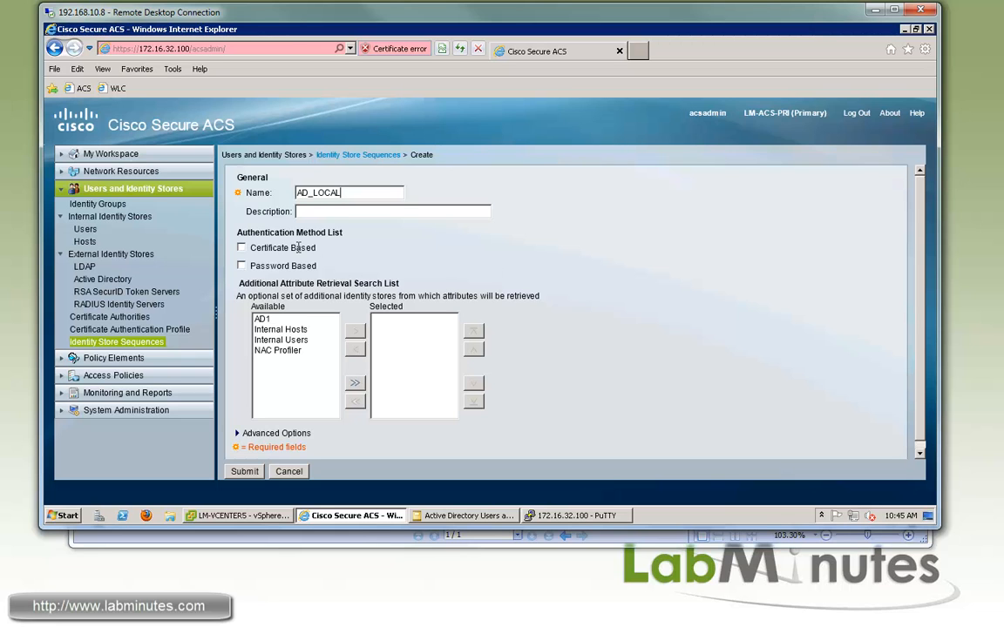
mouse_move(253, 288)
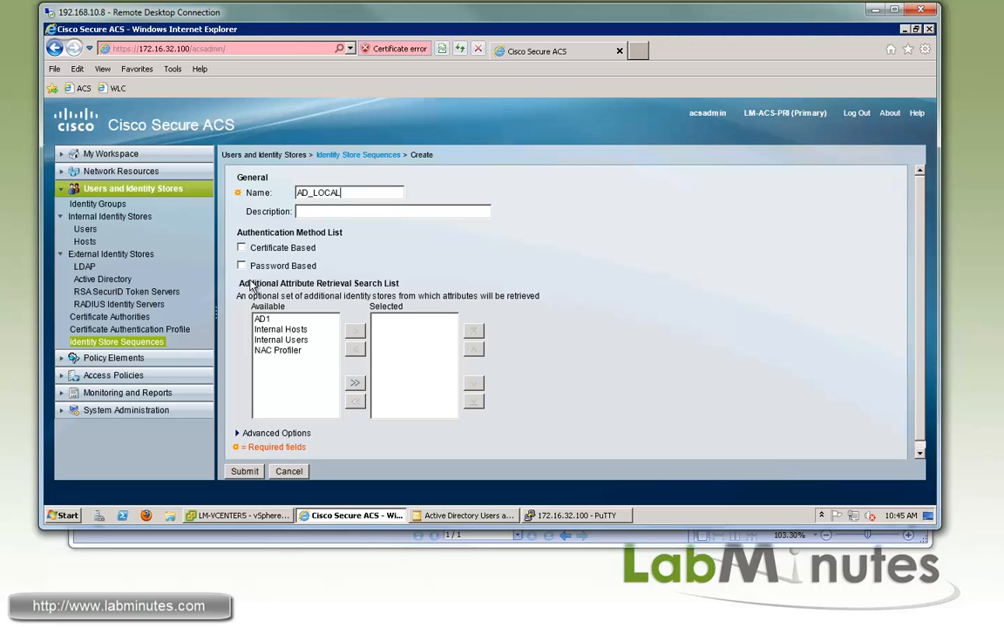
left_click(242, 266)
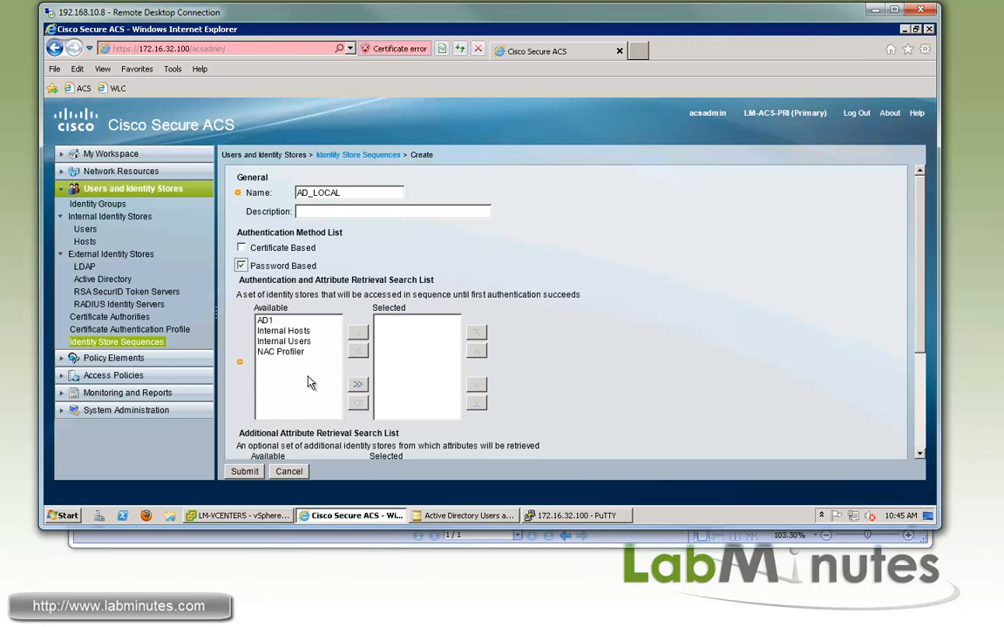
left_click(281, 351)
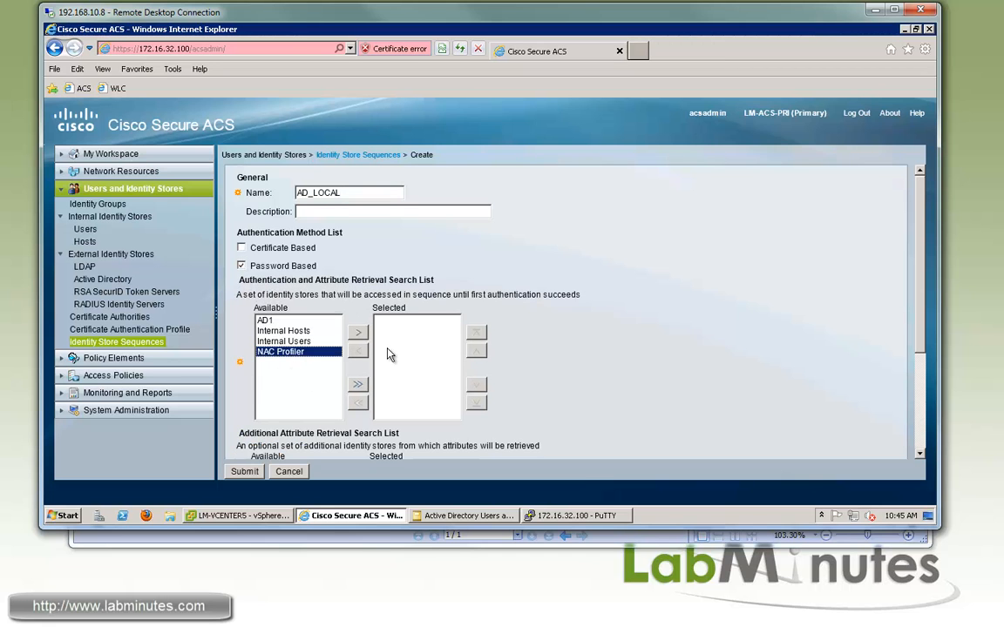
left_click(357, 333)
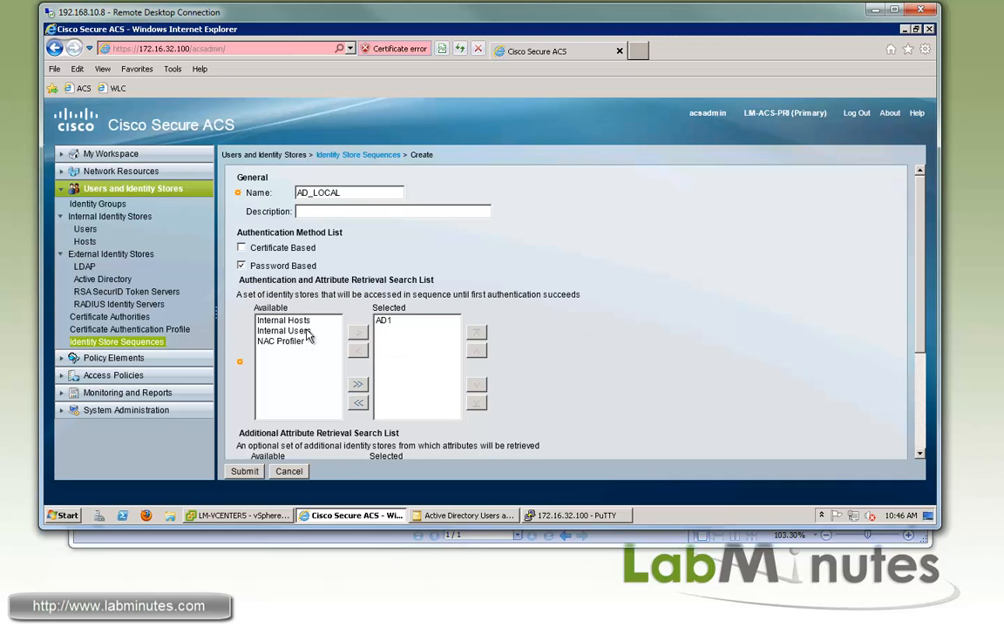
left_click(357, 334)
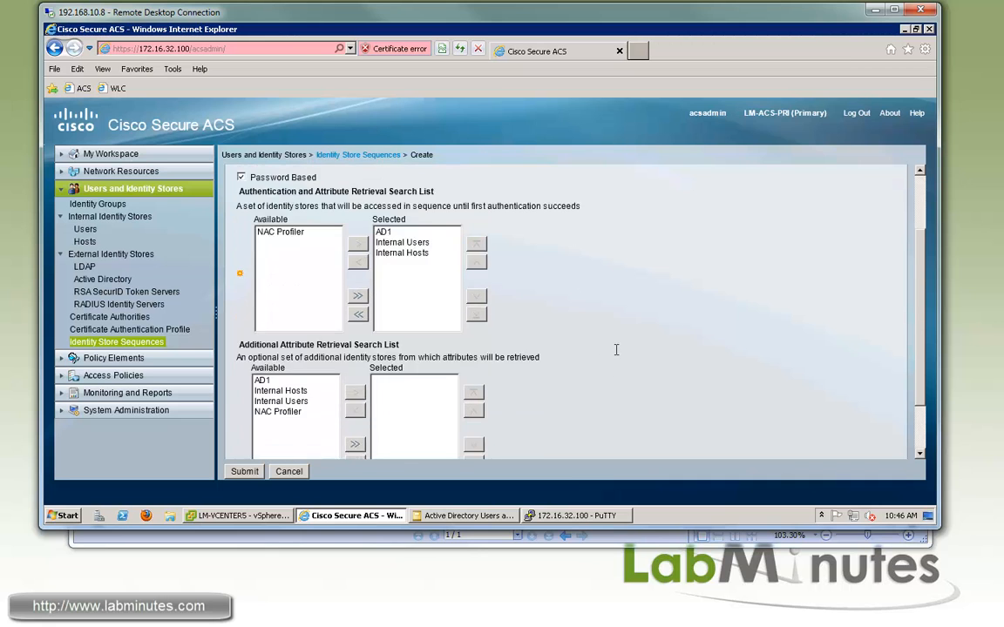
scroll("down", 3)
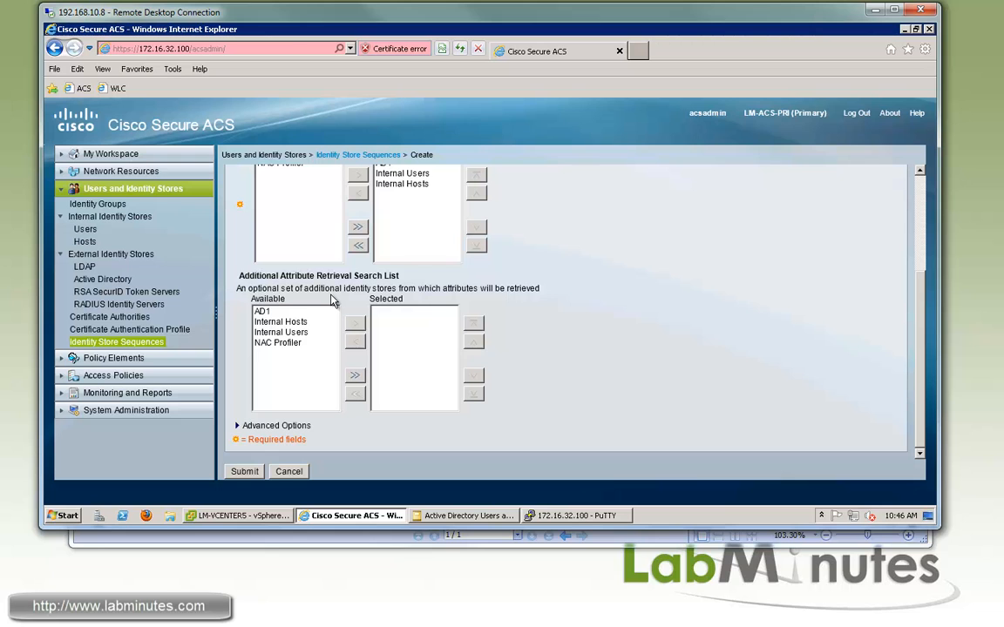
mouse_move(435, 345)
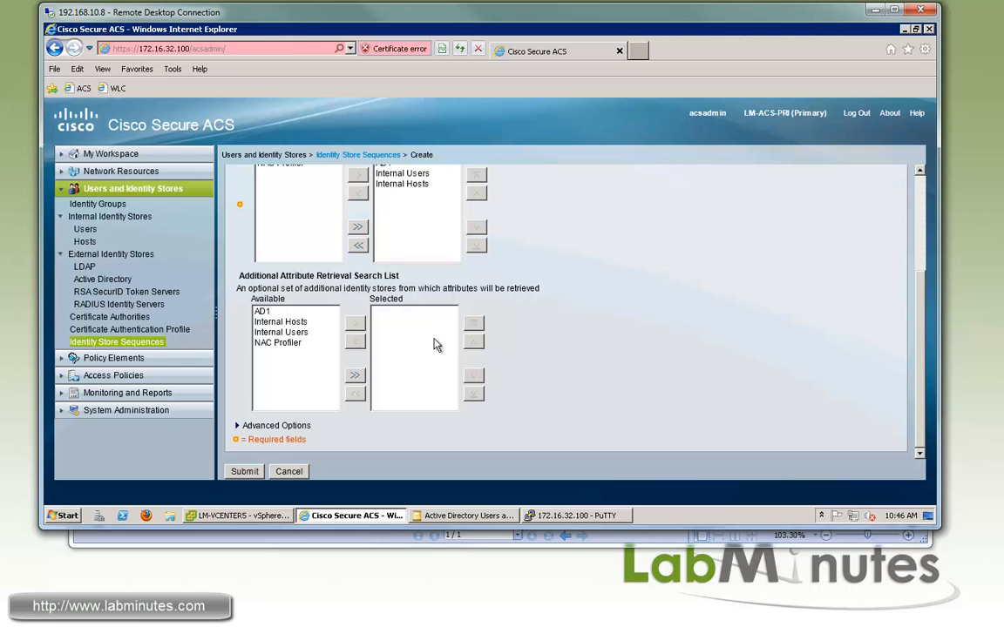
mouse_move(659, 354)
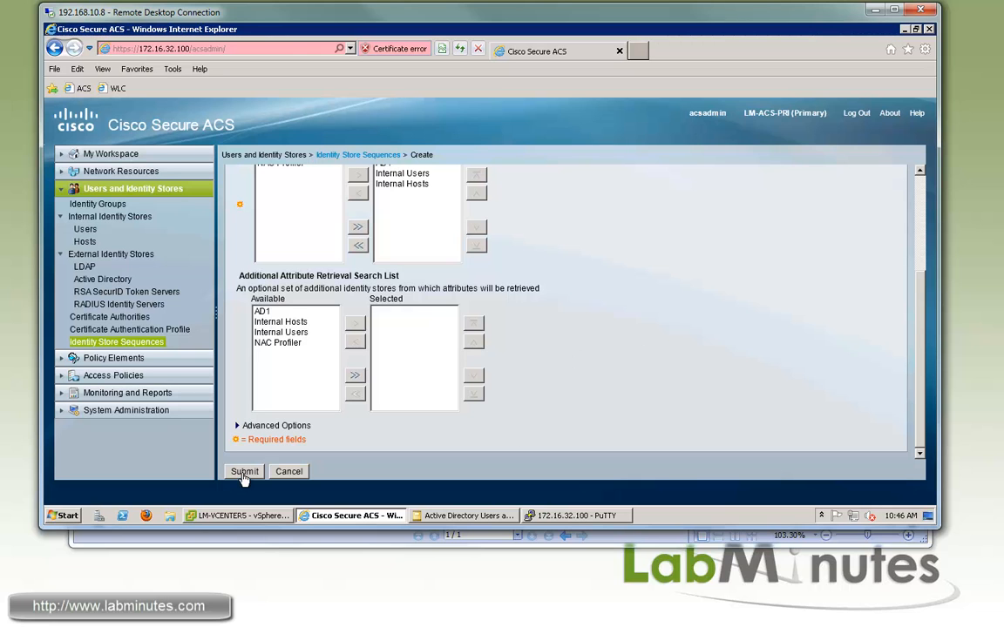
left_click(244, 472)
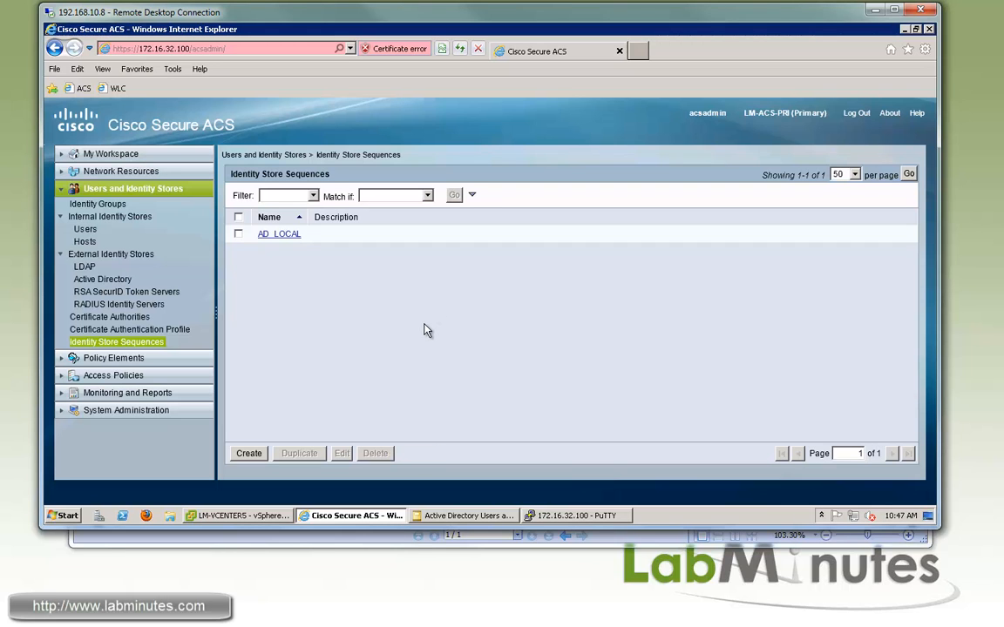
mouse_move(402, 338)
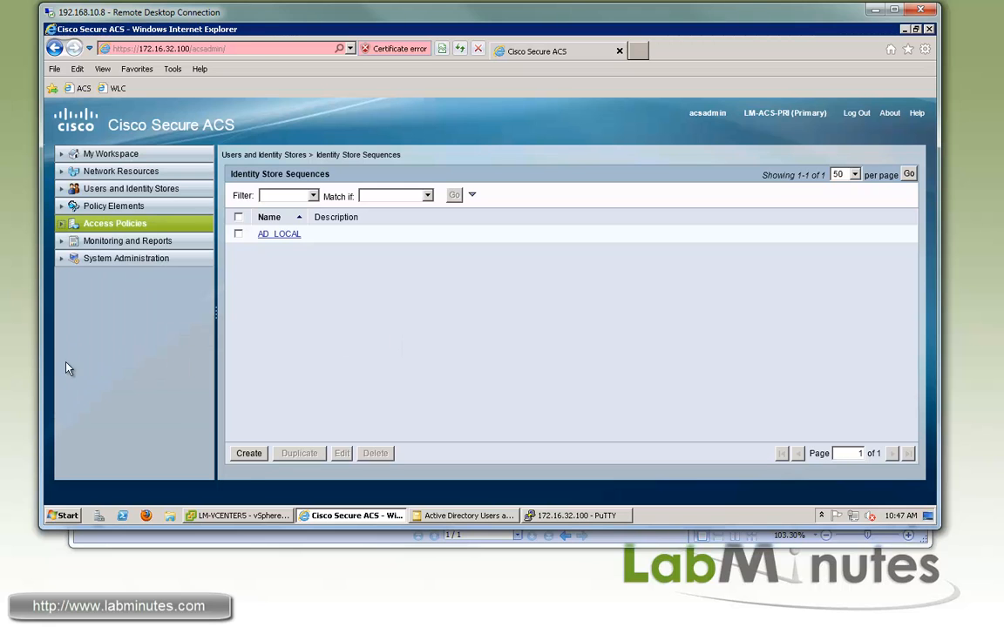
Expand Access Policies and open the Default Device Admin access service.
left_click(114, 223)
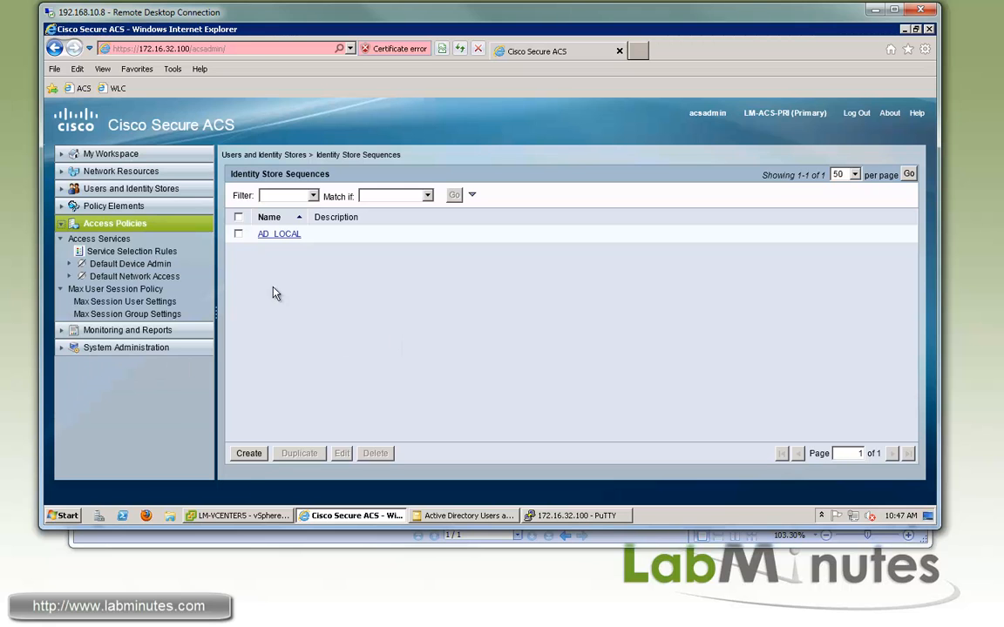
mouse_move(355, 318)
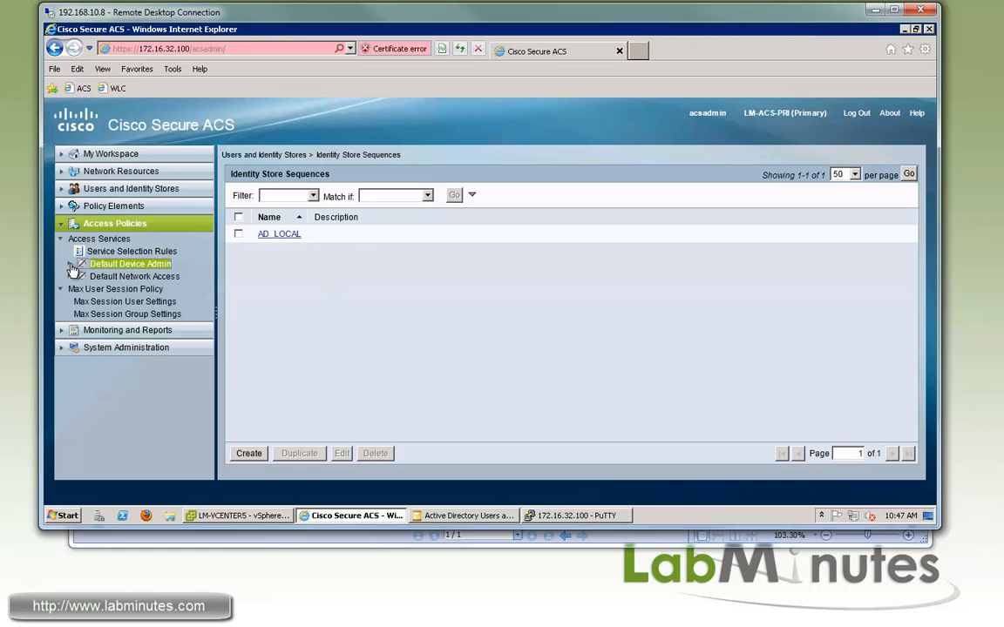
left_click(130, 263)
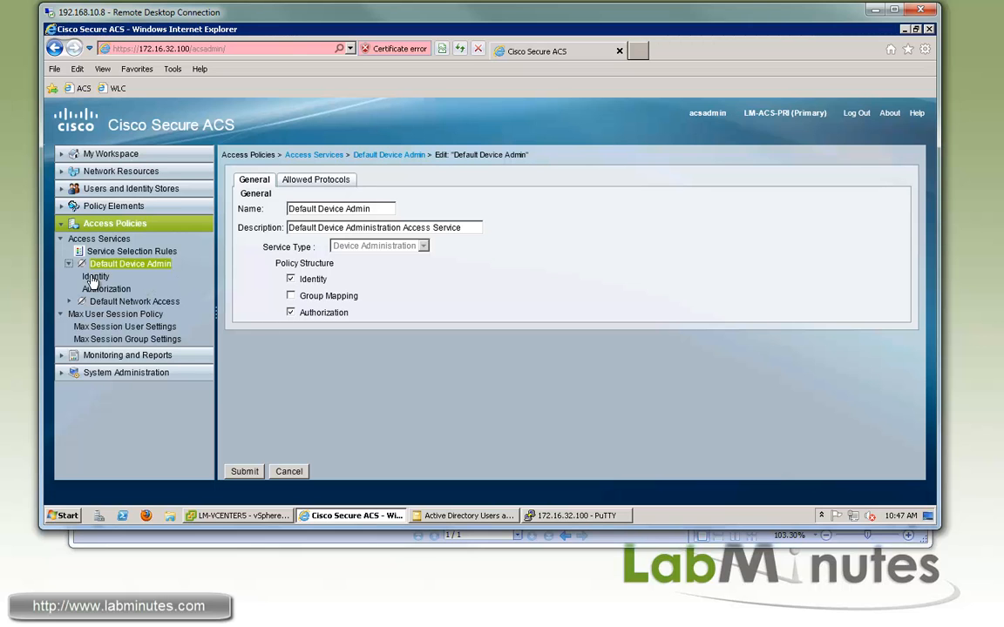
Check that AD_LOCAL is selectable as identity source, then cancel, keeping Internal Users.
left_click(95, 276)
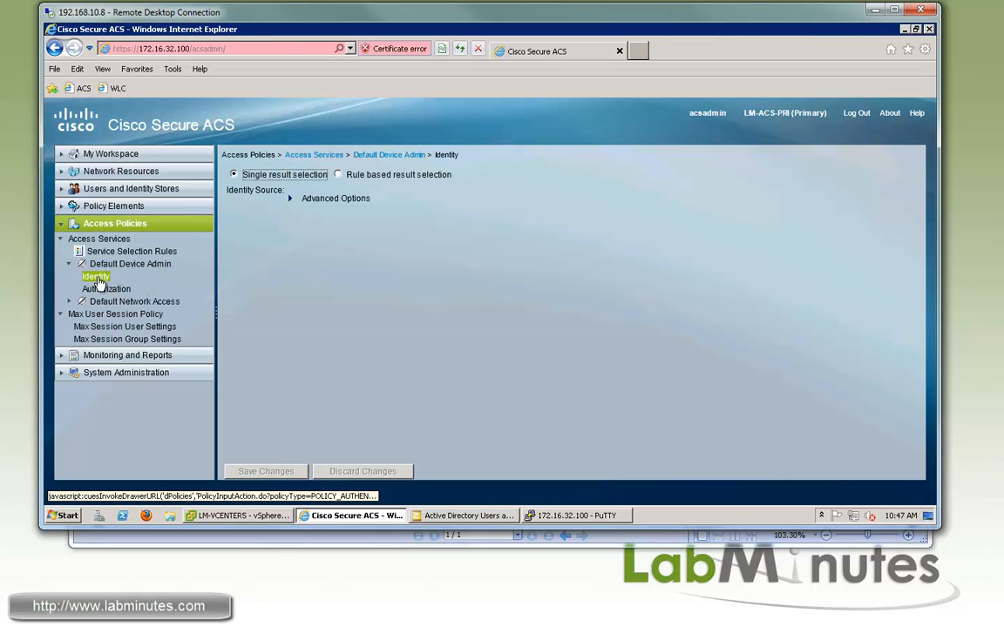
left_click(96, 276)
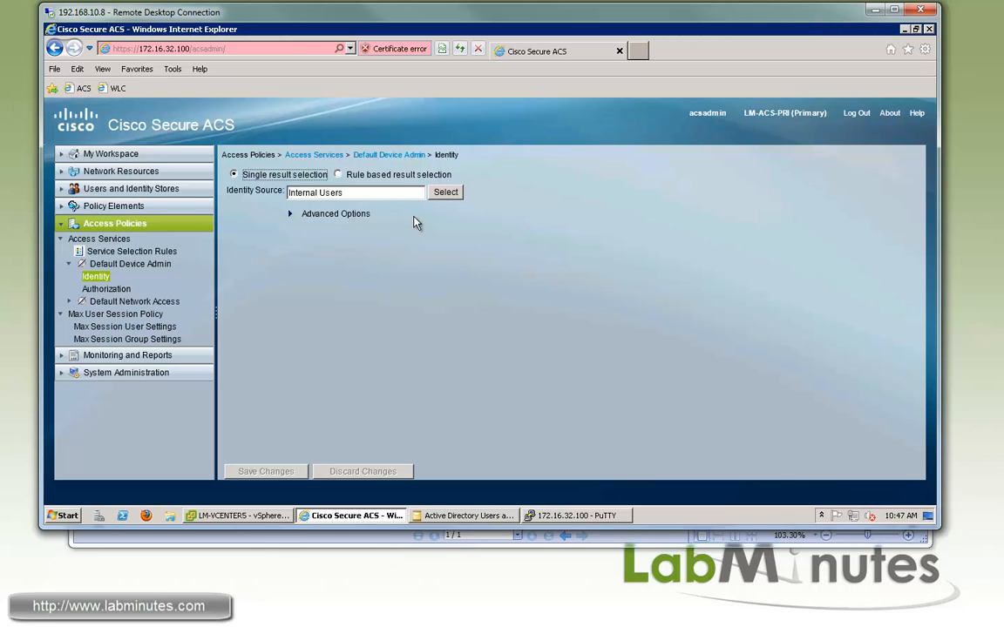
mouse_move(375, 190)
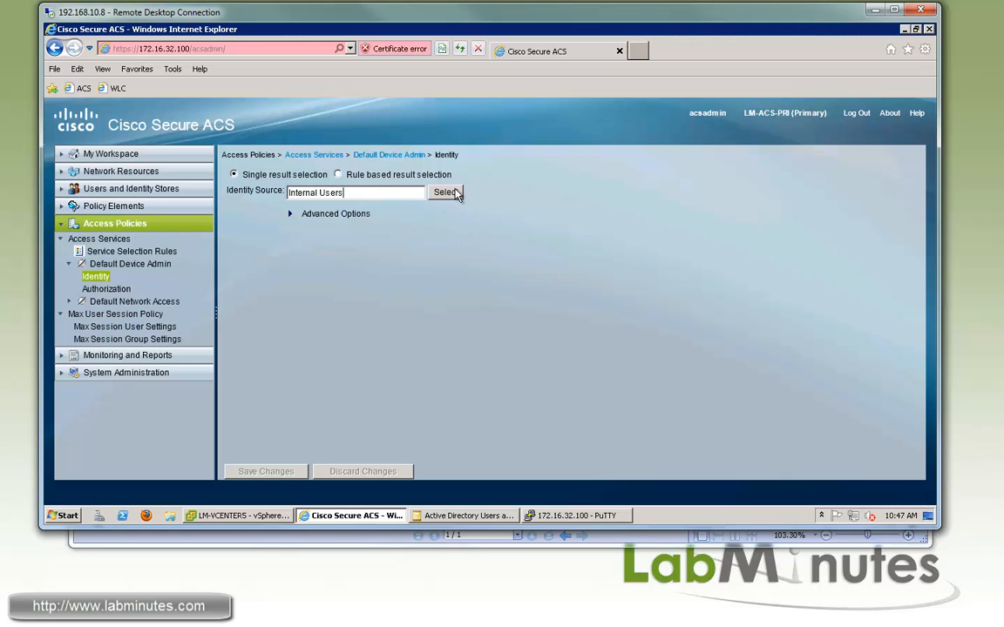
left_click(445, 192)
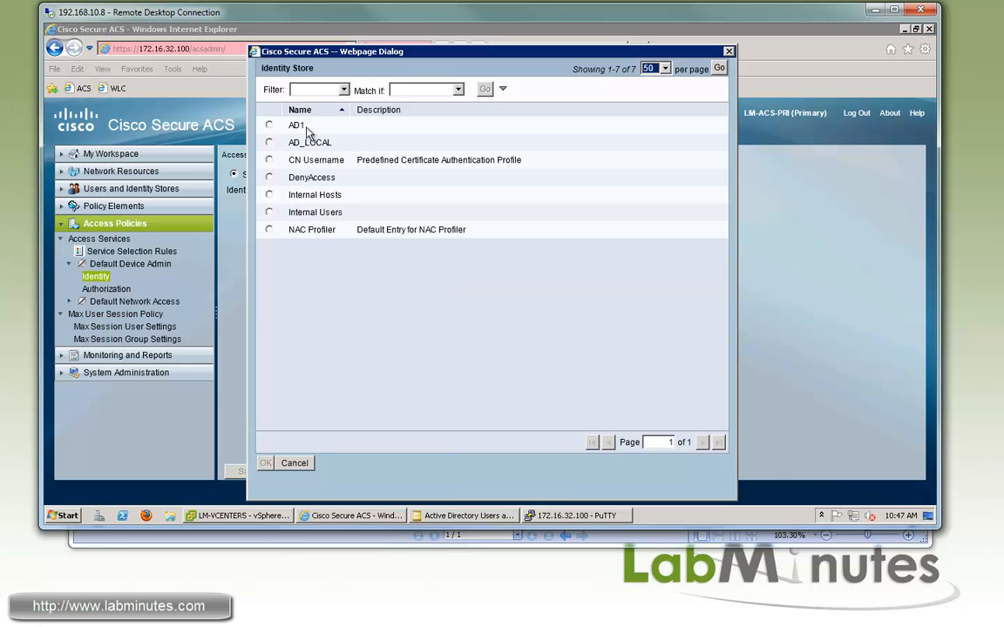
mouse_move(295, 150)
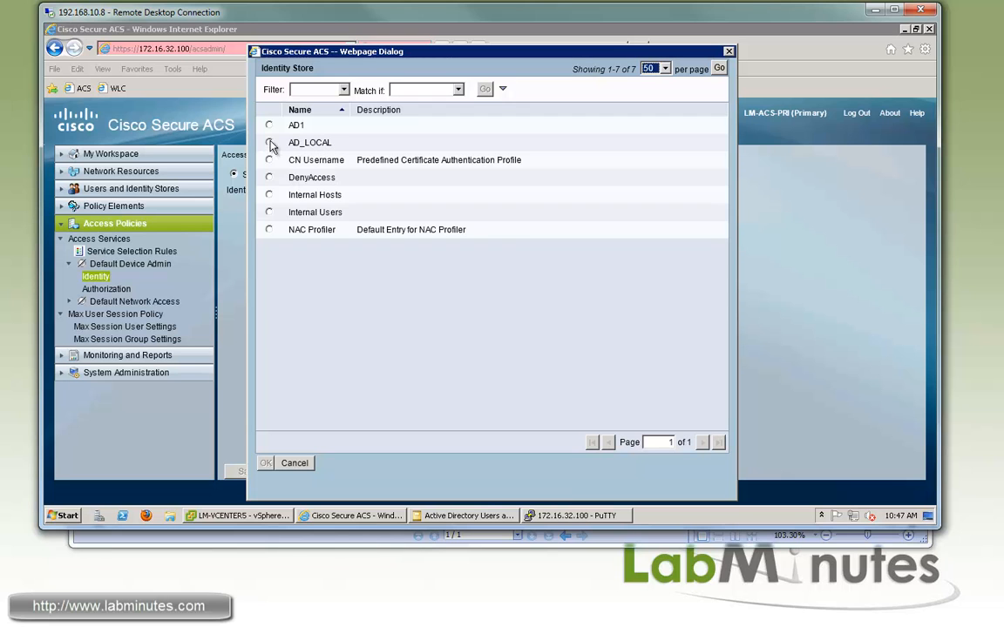
left_click(269, 142)
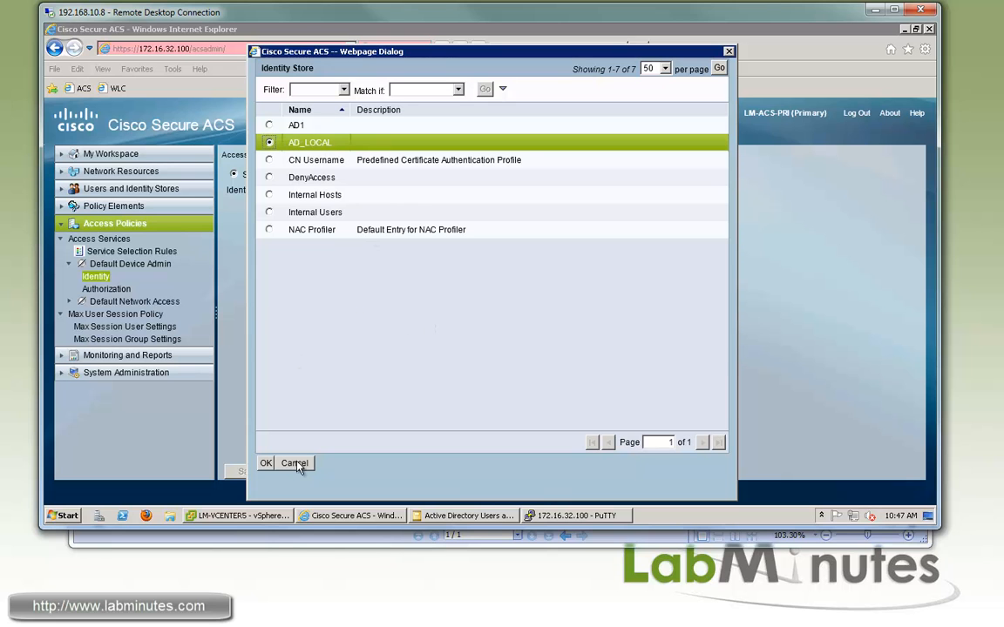
left_click(266, 463)
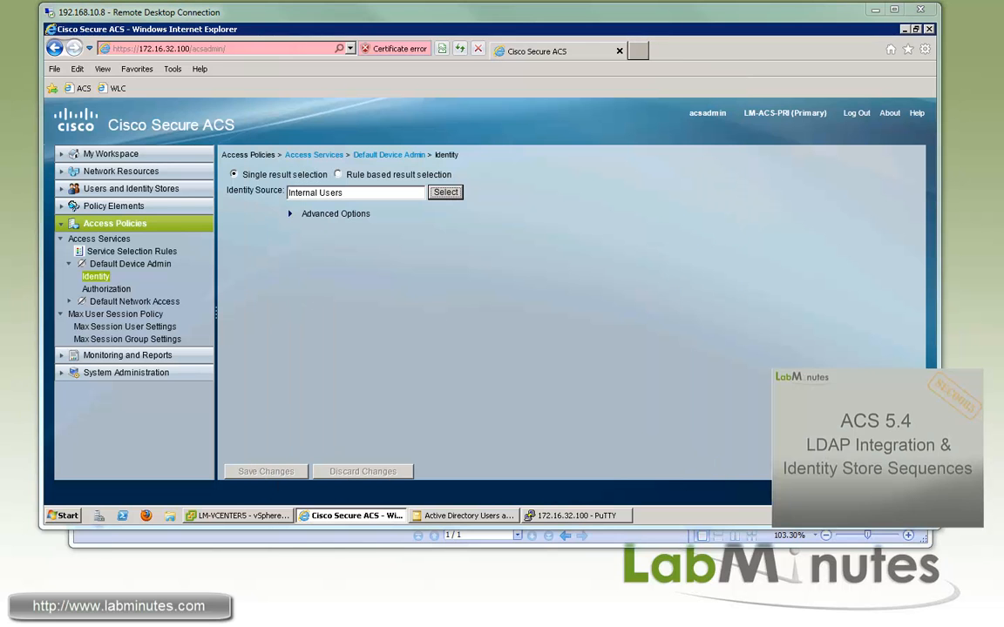